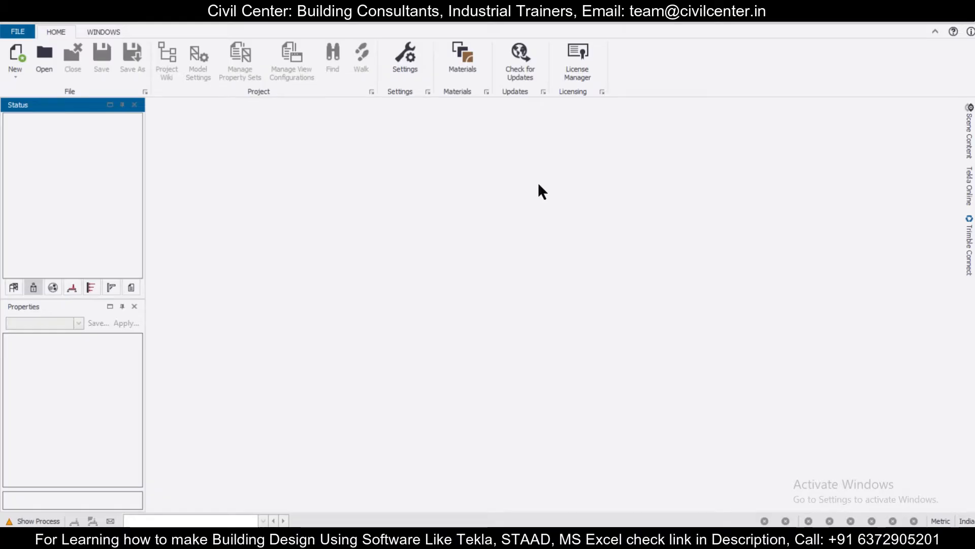
{"action": "mouse_move", "coordinate": [487, 184]}
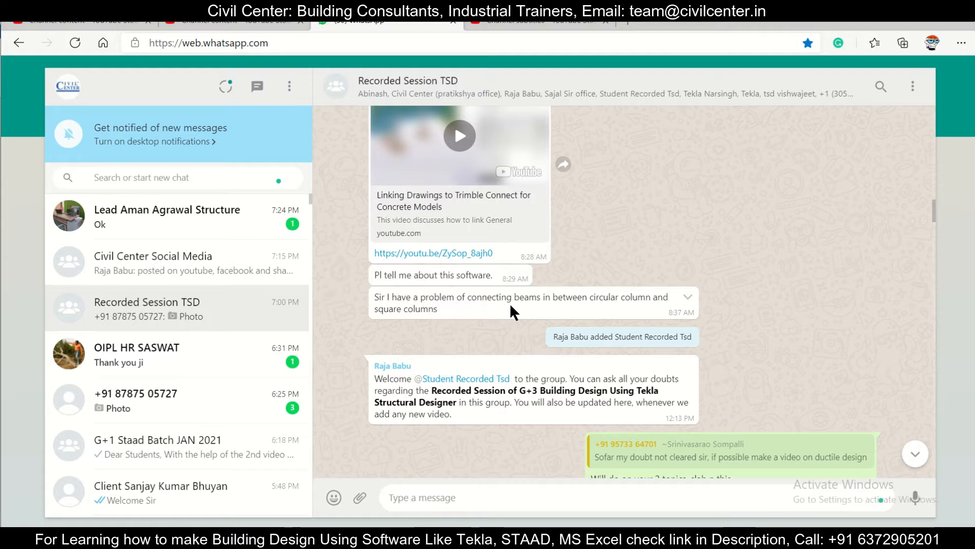
{"action": "mouse_move", "coordinate": [504, 322]}
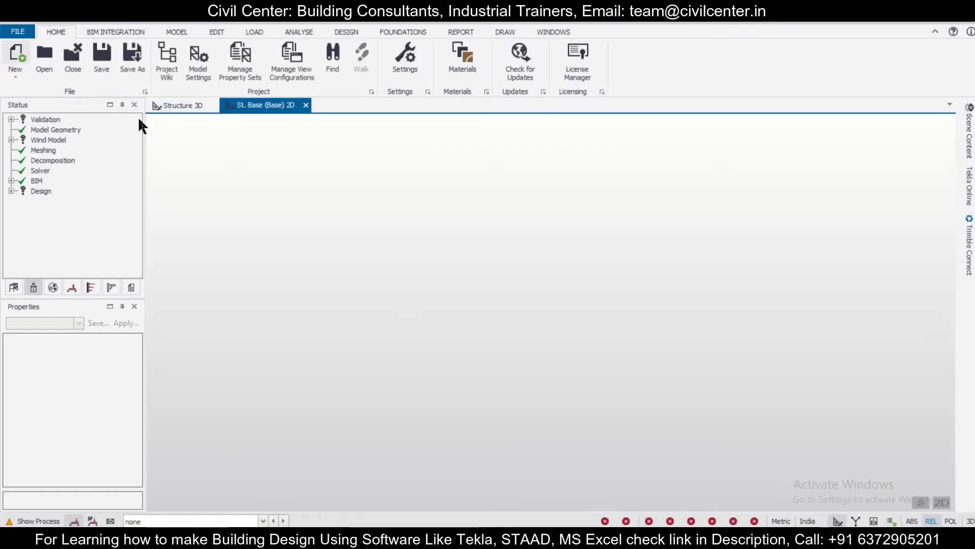
Step: Add level B1 at -1.3 m and level 1 at 3.0 m as S.S.L with a 100 mm slab
{"action": "left_click", "coordinate": [176, 32]}
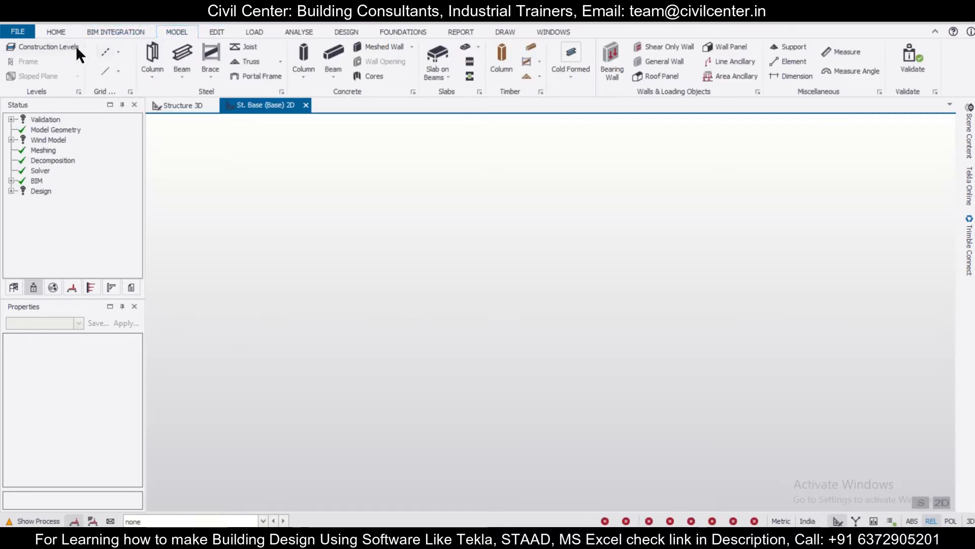
{"action": "left_click", "coordinate": [46, 47]}
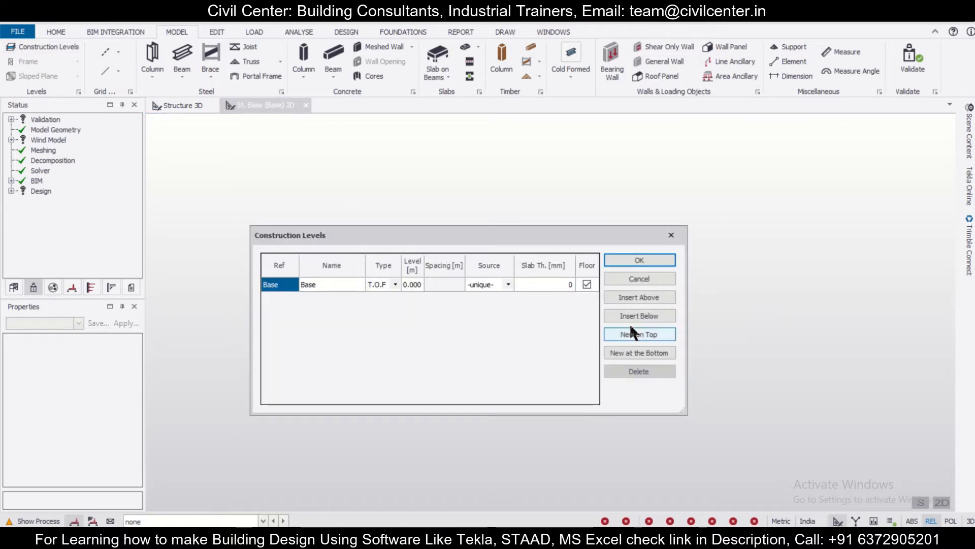
{"action": "left_click", "coordinate": [639, 335]}
{"action": "type", "text": "-1.3"}
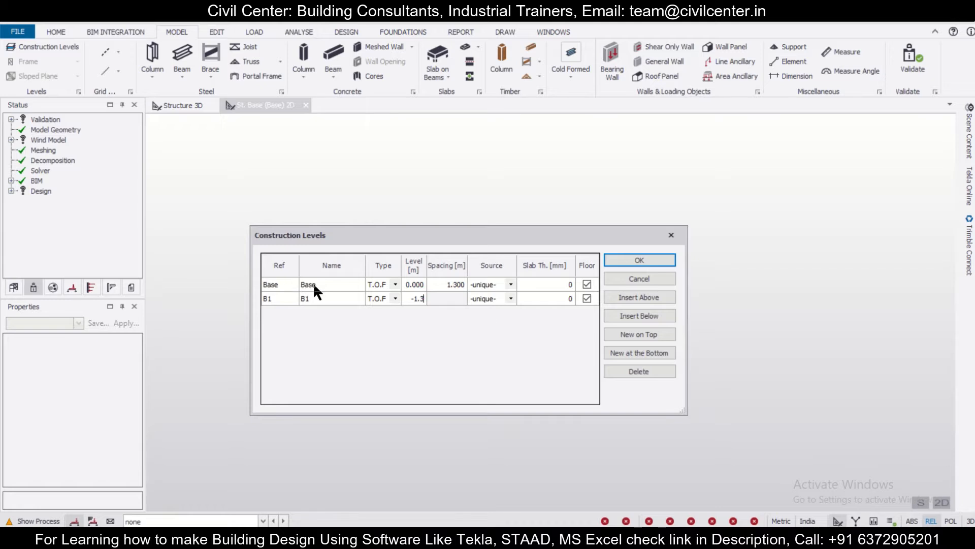
{"action": "left_click", "coordinate": [639, 297]}
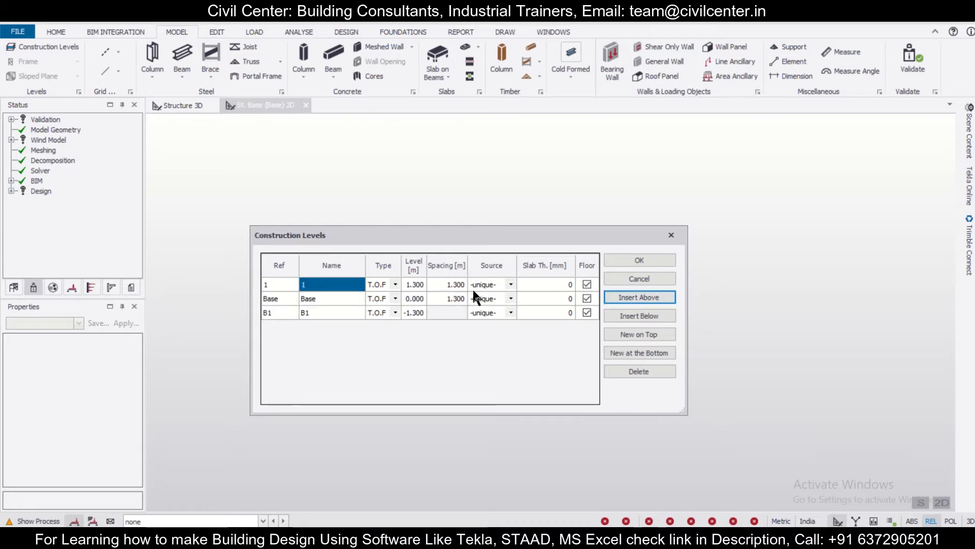
{"action": "left_click", "coordinate": [446, 284]}
{"action": "type", "text": "3.000"}
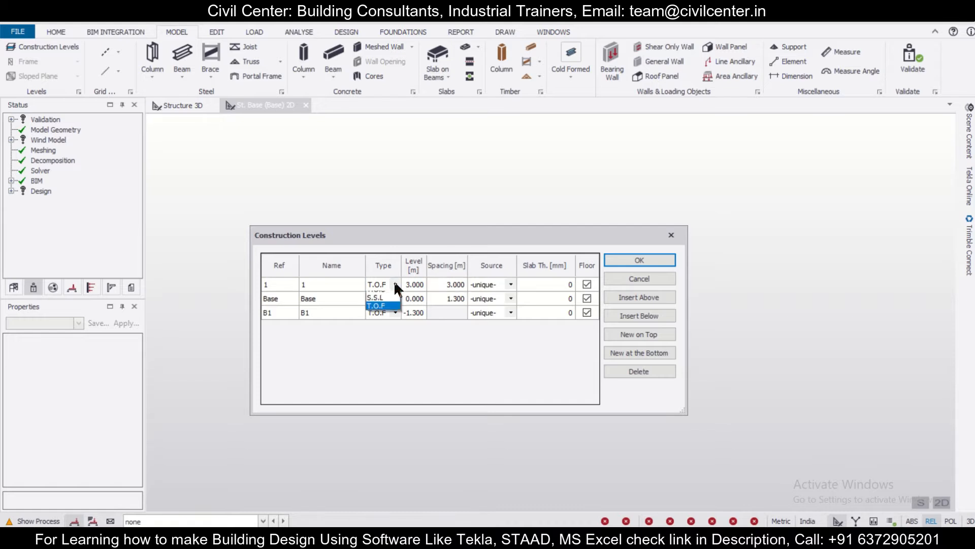
{"action": "left_click", "coordinate": [376, 297]}
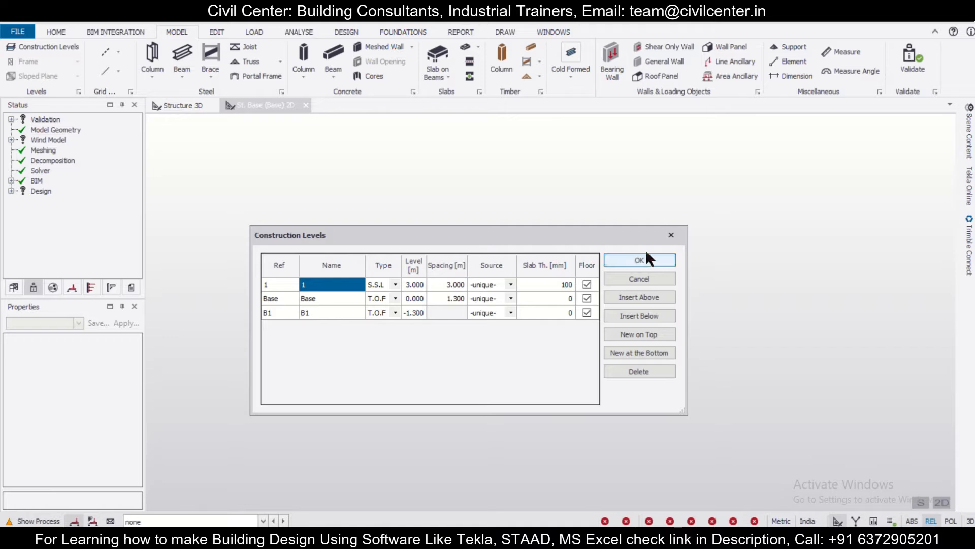
{"action": "left_click", "coordinate": [638, 259]}
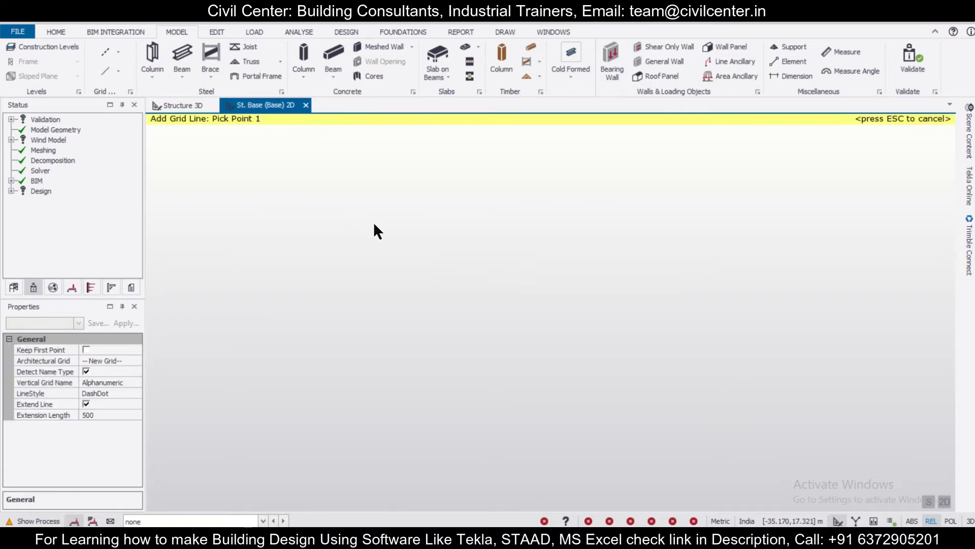
Step: Draw vertical grid line A and copy it parallel to create grid line B
{"action": "left_click", "coordinate": [375, 230]}
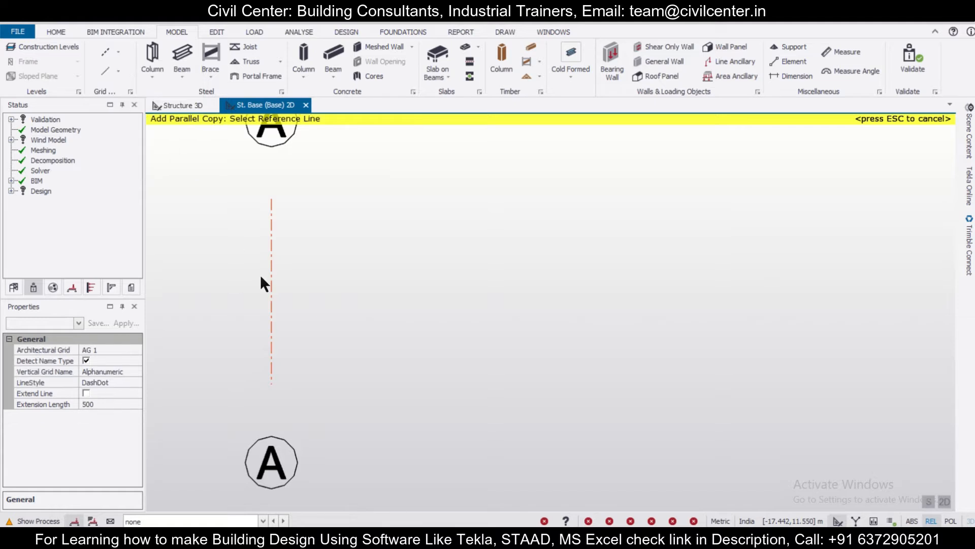
{"action": "left_click", "coordinate": [416, 292]}
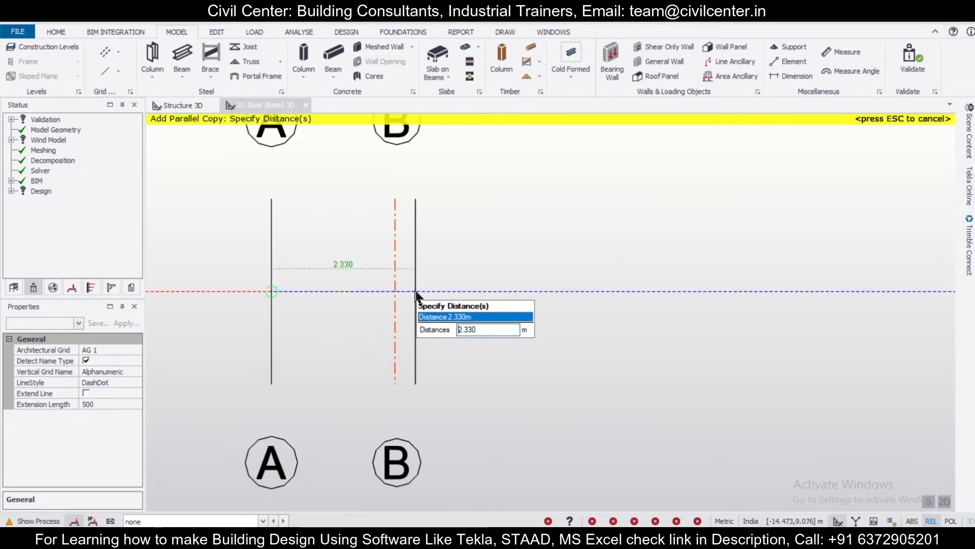
{"action": "left_click", "coordinate": [118, 51]}
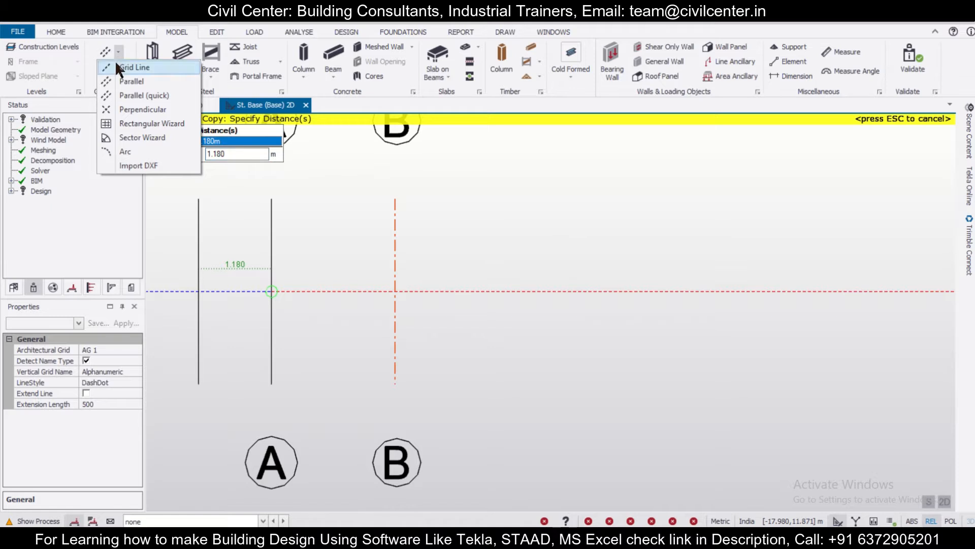
Step: Draw horizontal grid line 1 across A–B and copy it at distance 2 for line 2
{"action": "left_click", "coordinate": [134, 67]}
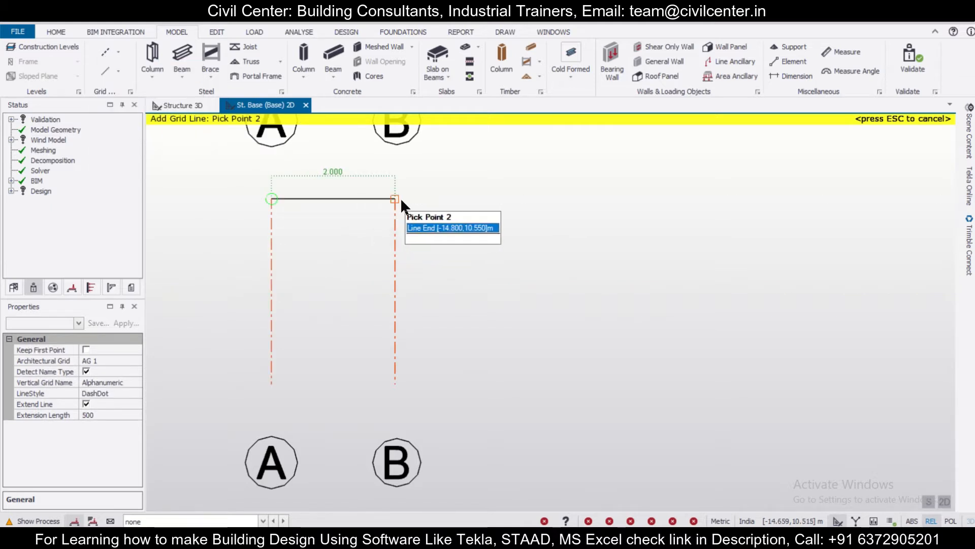
{"action": "left_click", "coordinate": [118, 51]}
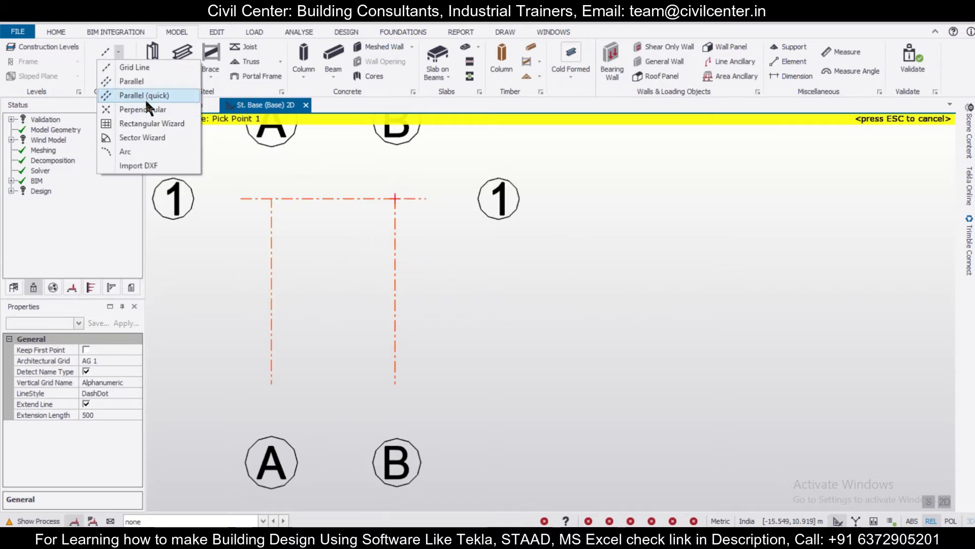
{"action": "left_click", "coordinate": [144, 96]}
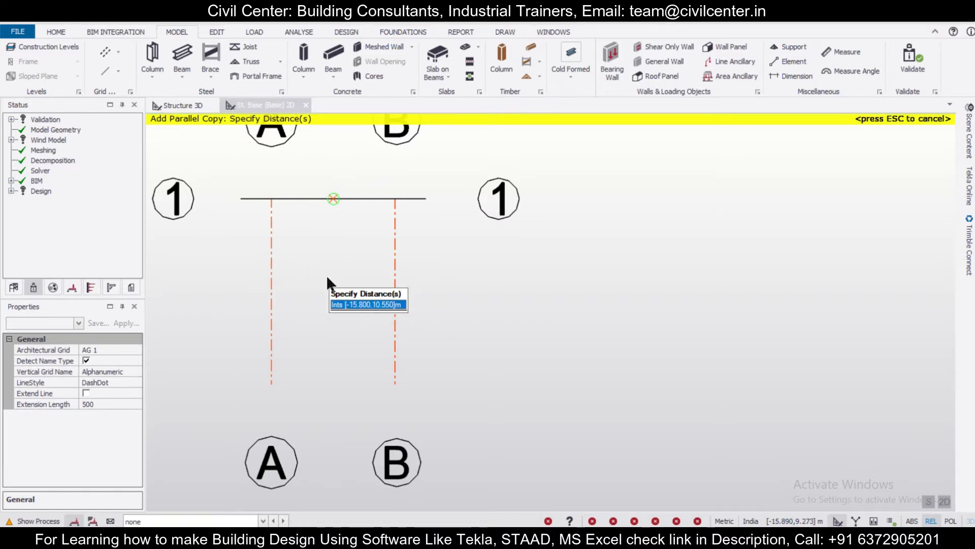
{"action": "type", "text": "2"}
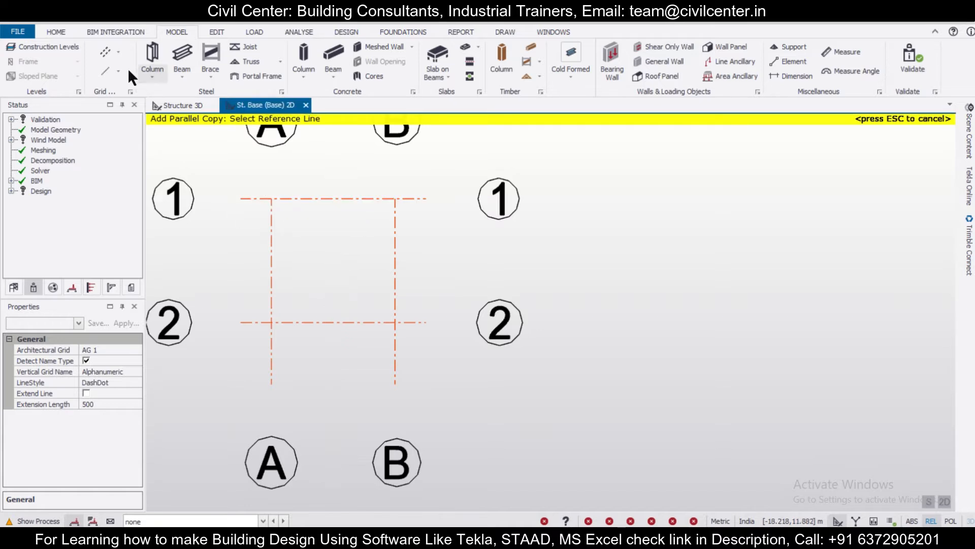
{"action": "mouse_move", "coordinate": [333, 56]}
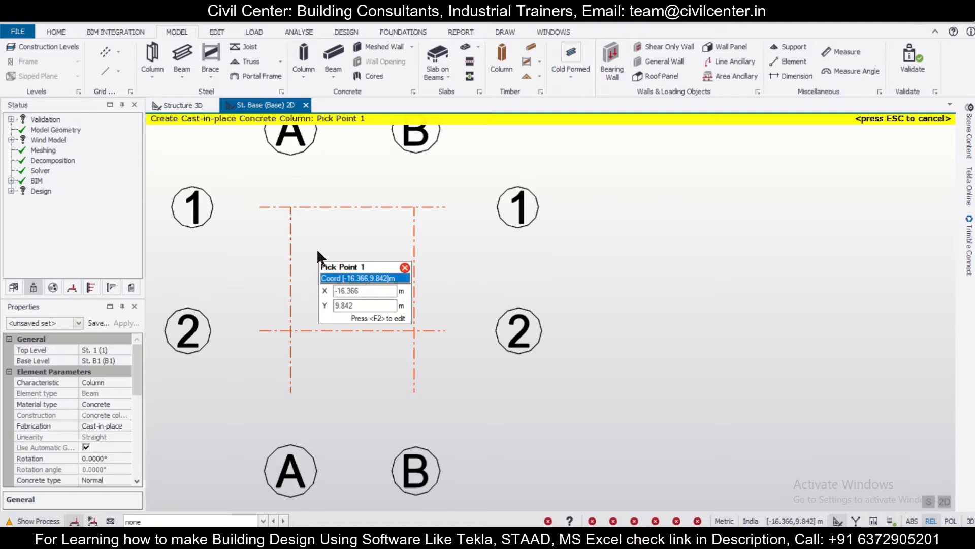
Step: Place base columns and define a new 300 mm diameter circular concrete column section
{"action": "left_click", "coordinate": [436, 253]}
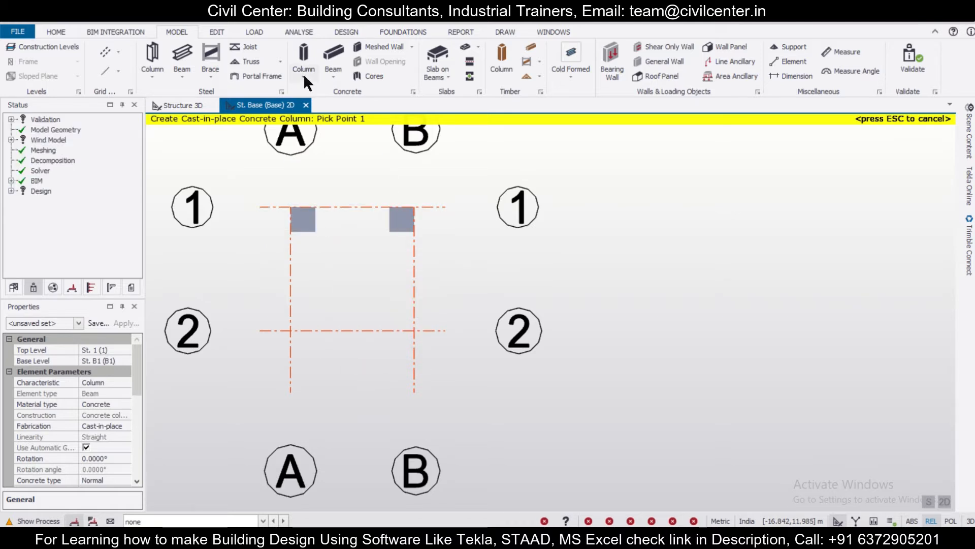
{"action": "left_click", "coordinate": [304, 76]}
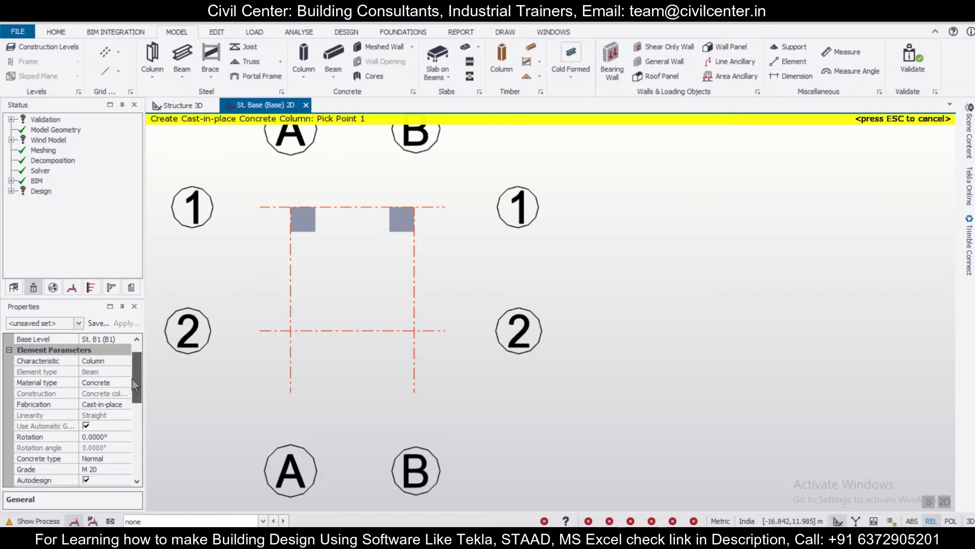
{"action": "scroll", "scroll_direction": "down", "scroll_amount": 3}
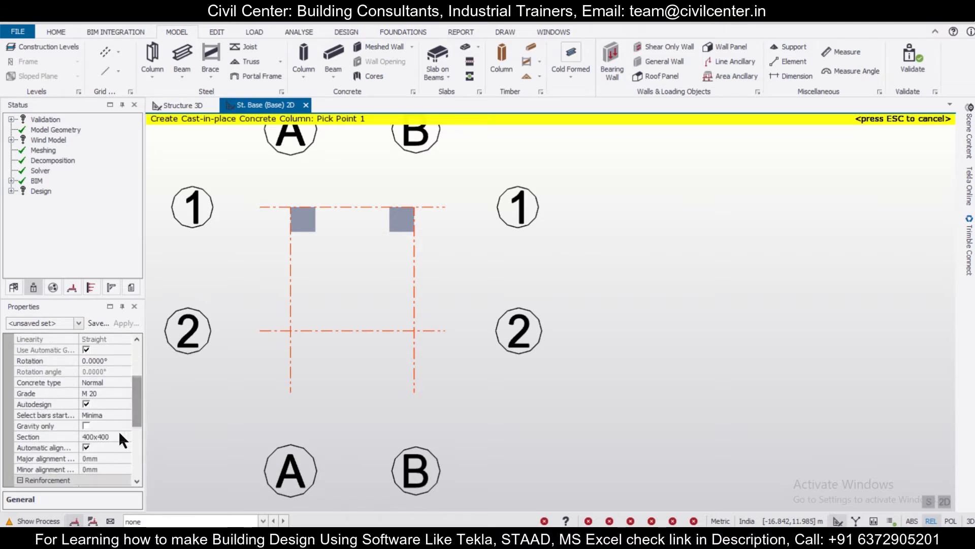
{"action": "left_click", "coordinate": [124, 436]}
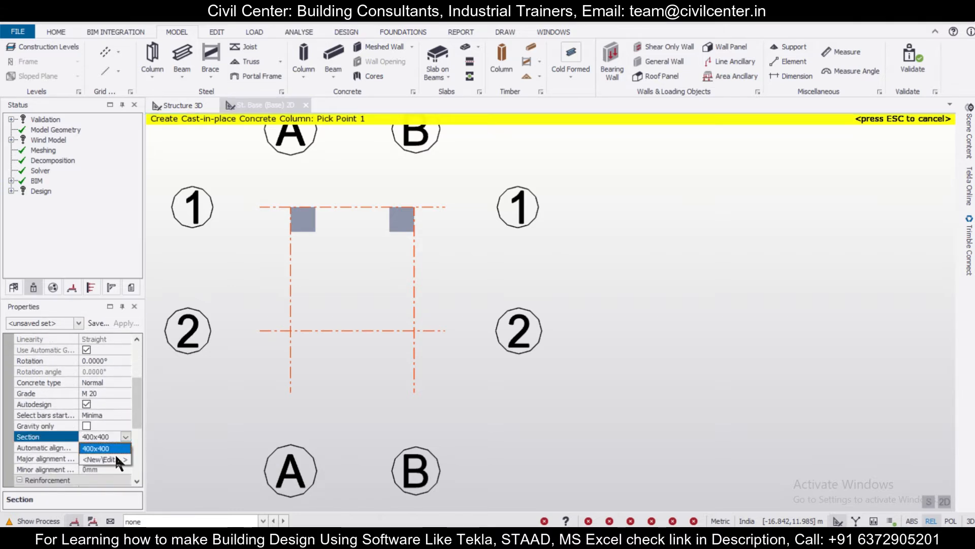
{"action": "left_click", "coordinate": [96, 459]}
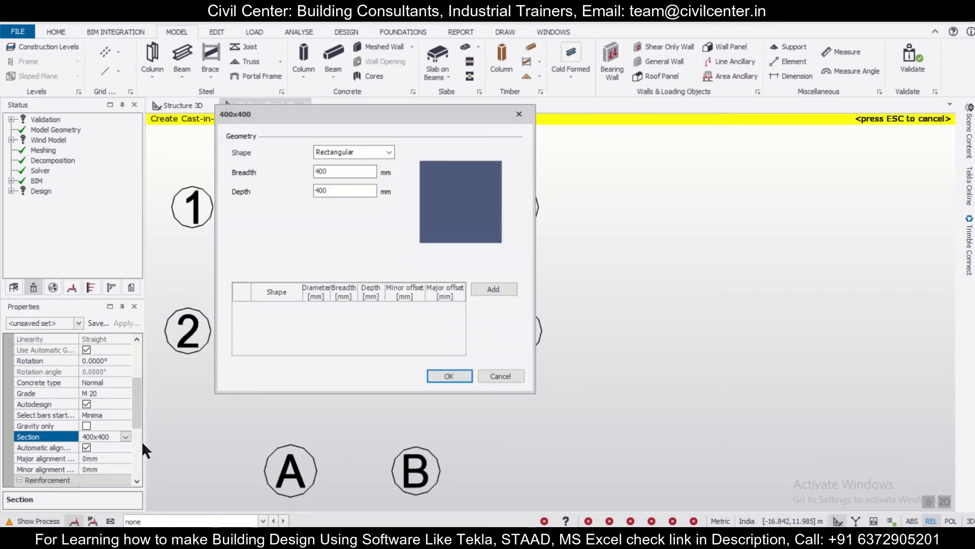
{"action": "left_click", "coordinate": [352, 151]}
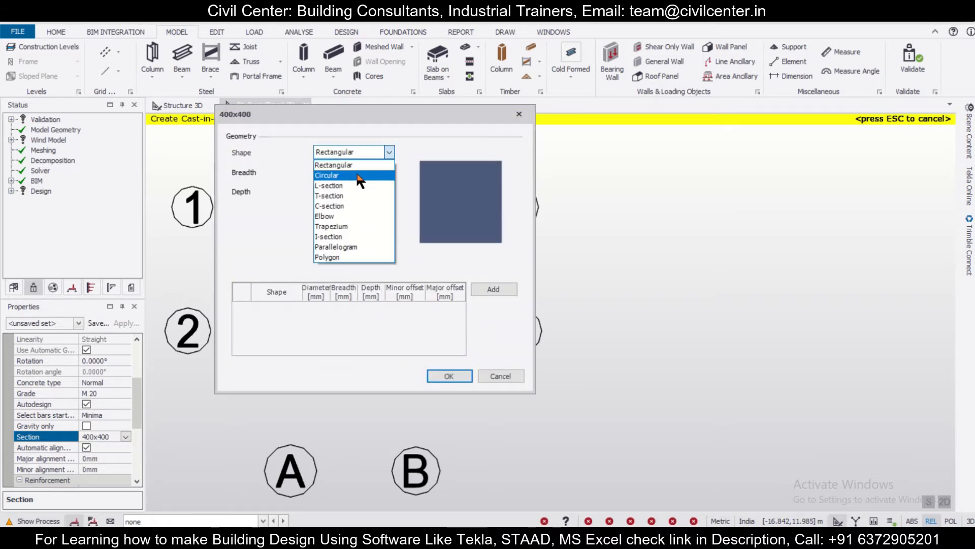
{"action": "left_click", "coordinate": [326, 175]}
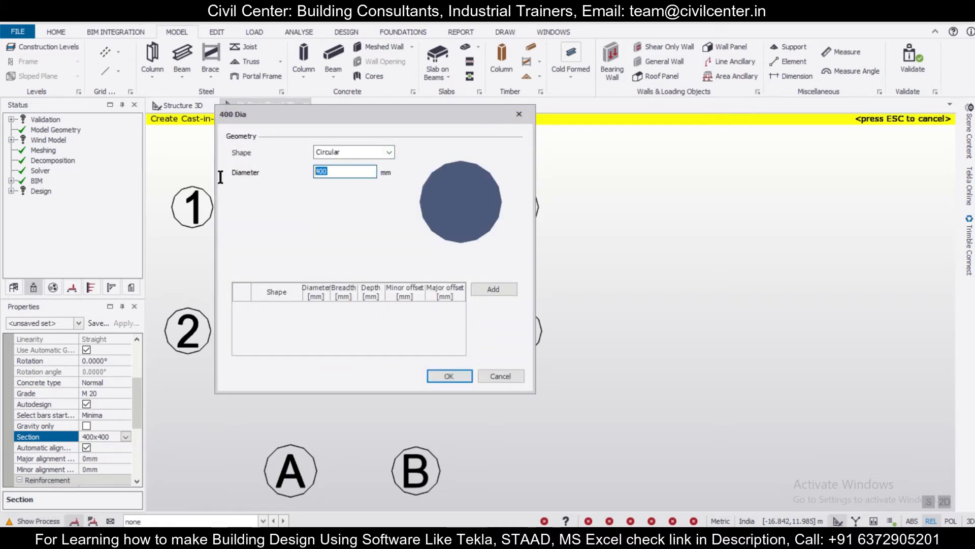
{"action": "type", "text": "300"}
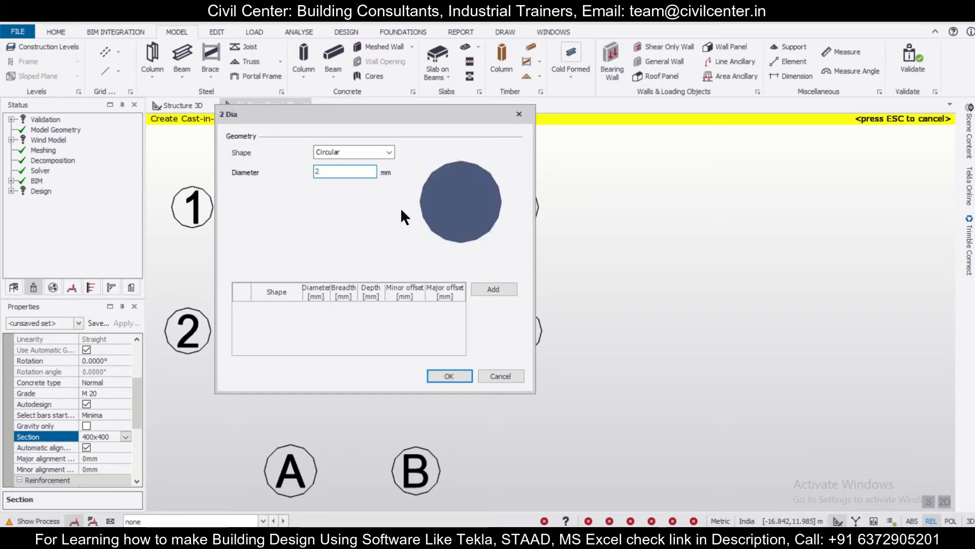
{"action": "type", "text": "300"}
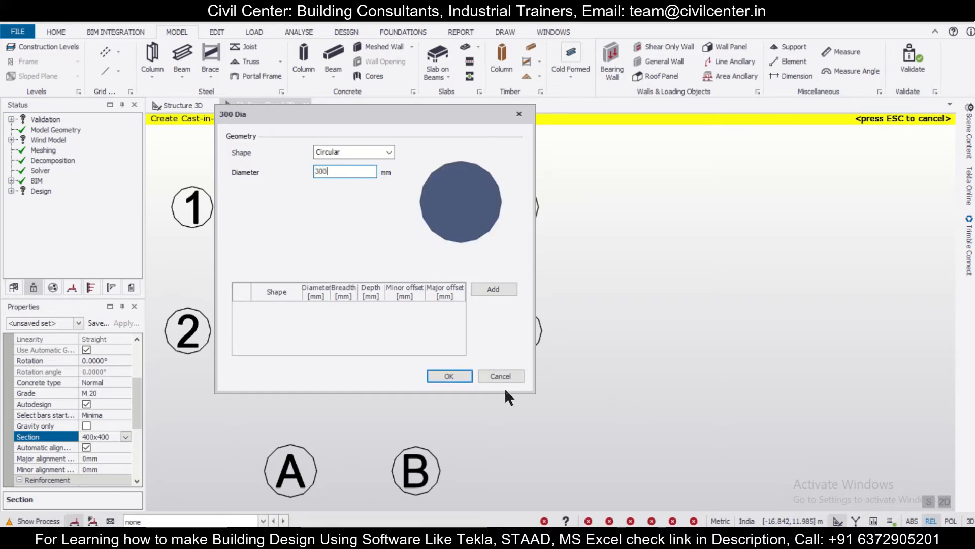
{"action": "left_click", "coordinate": [448, 376]}
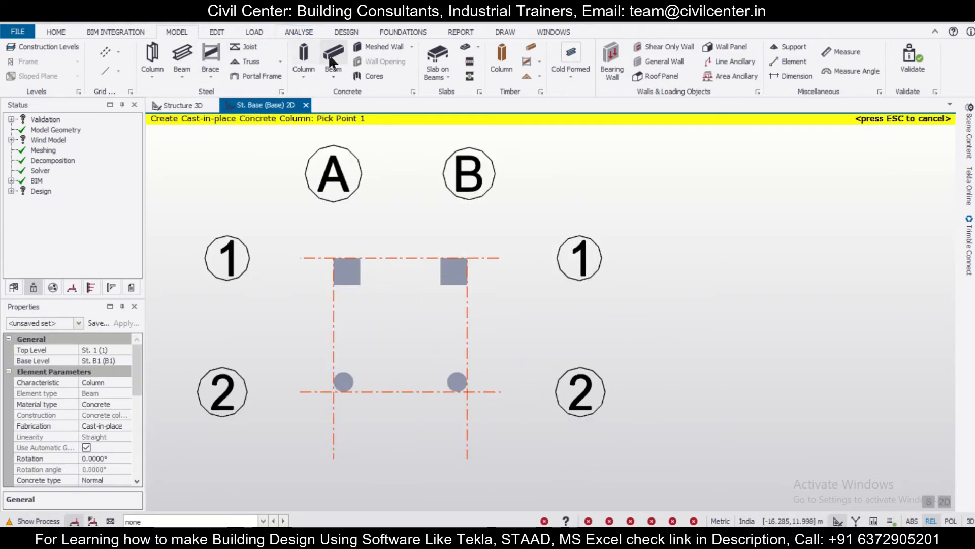
Step: Frame concrete beams around columns A1–B1–B2–A2 and view the result in Structure 3D
{"action": "left_click", "coordinate": [334, 61]}
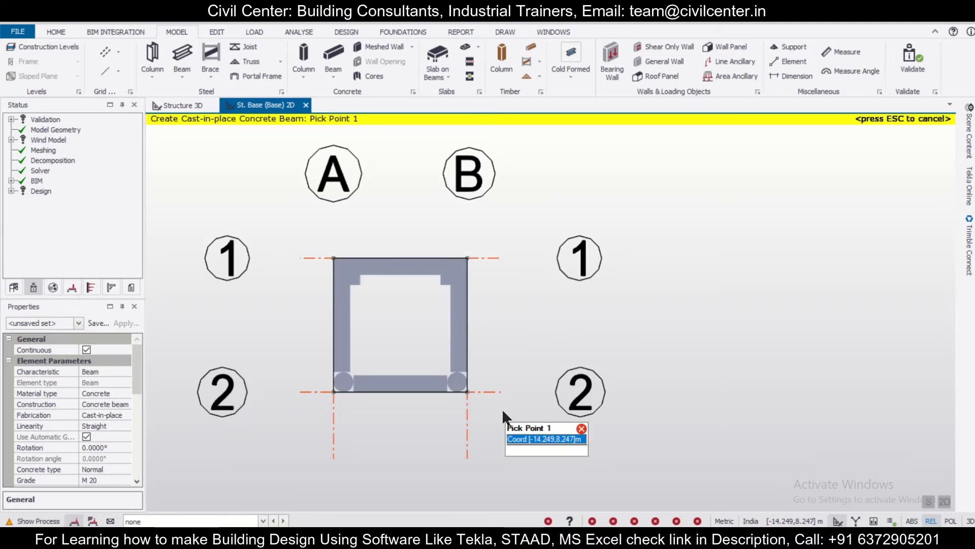
{"action": "left_click", "coordinate": [183, 105]}
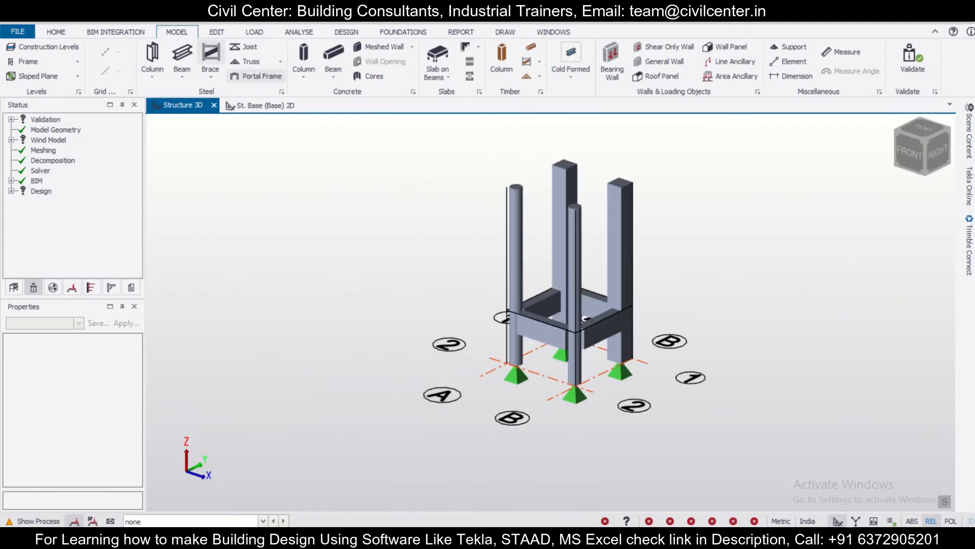
Step: Select the two round columns and change their section diameter to 400 mm
{"action": "left_click", "coordinate": [618, 249]}
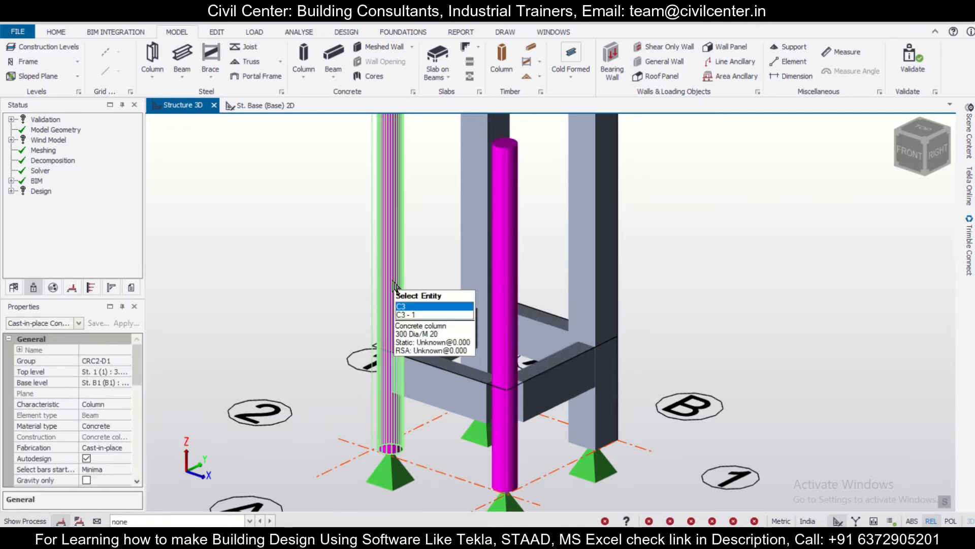
{"action": "left_click", "coordinate": [410, 314]}
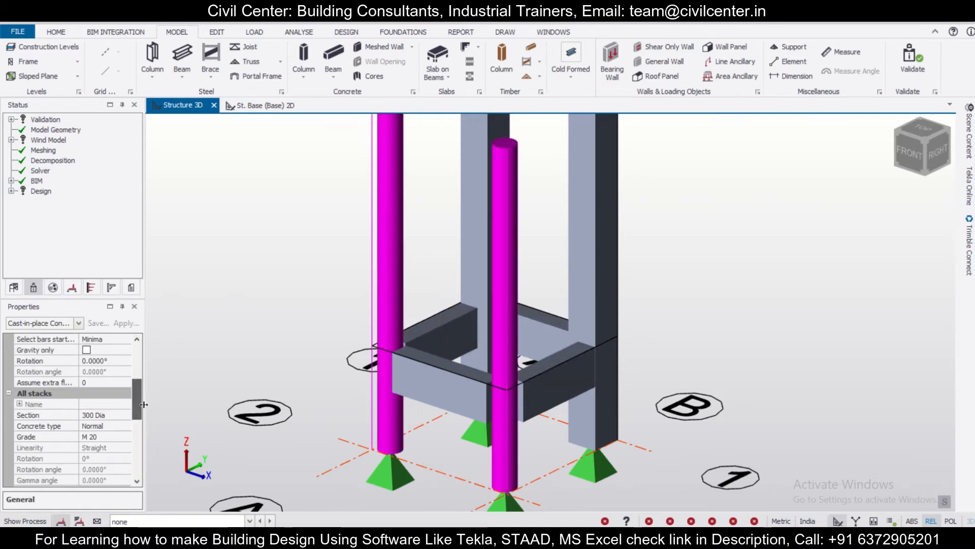
{"action": "left_click", "coordinate": [125, 414]}
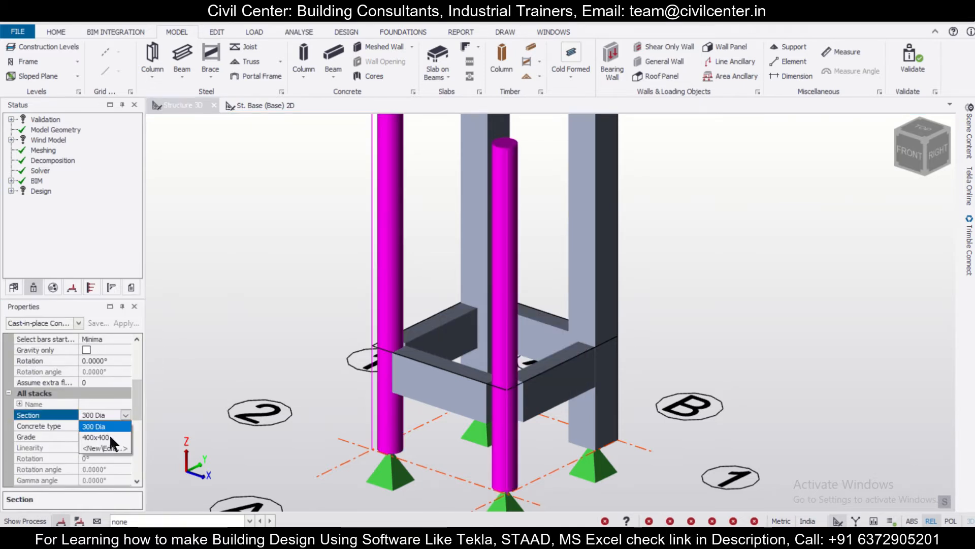
{"action": "left_click", "coordinate": [106, 448]}
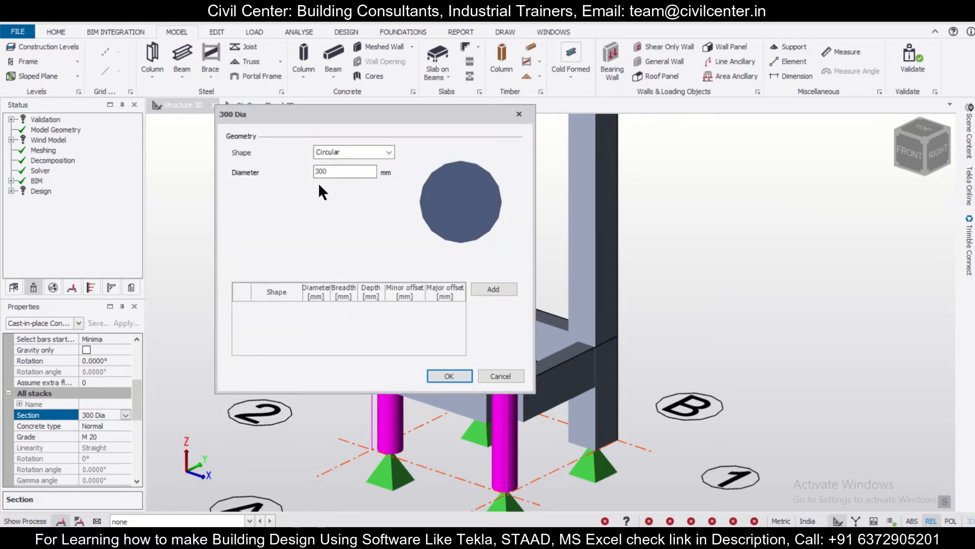
{"action": "type", "text": "400"}
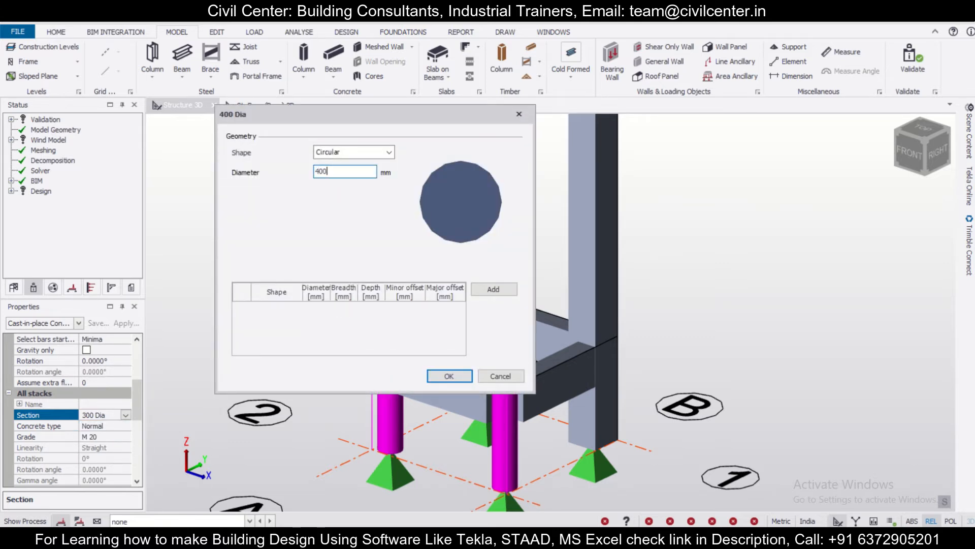
{"action": "left_click", "coordinate": [448, 376]}
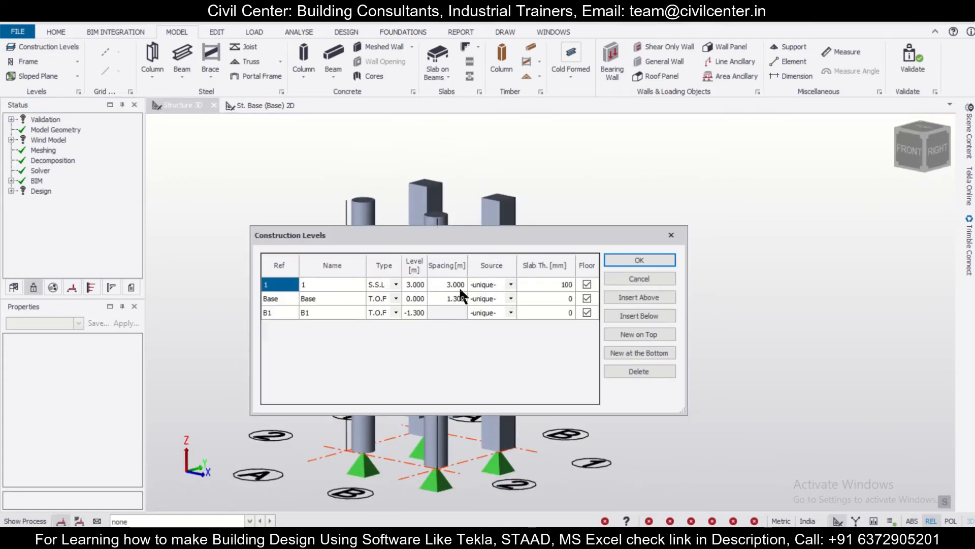
Step: Set level 1's Source to Base so the beam ring is copied to the upper level
{"action": "left_click", "coordinate": [488, 285]}
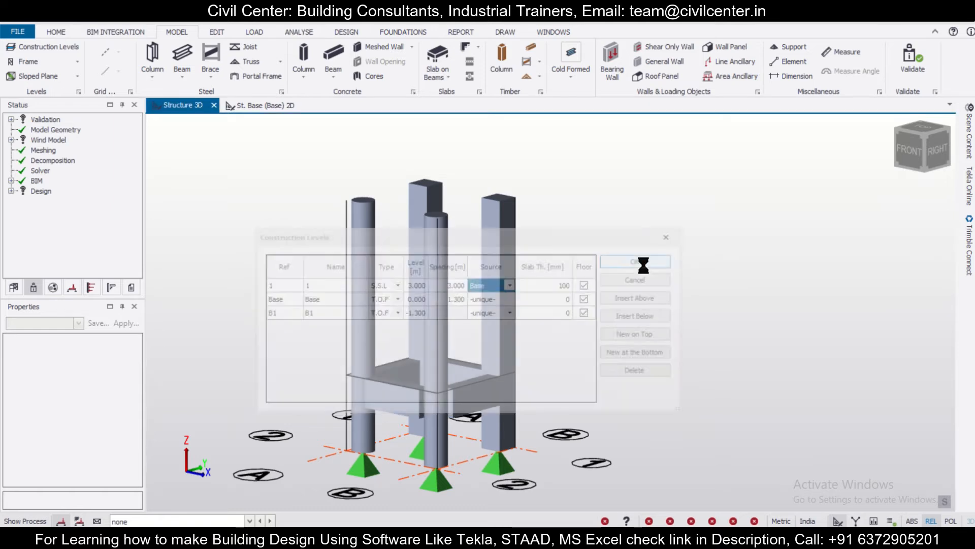
{"action": "left_click", "coordinate": [634, 261]}
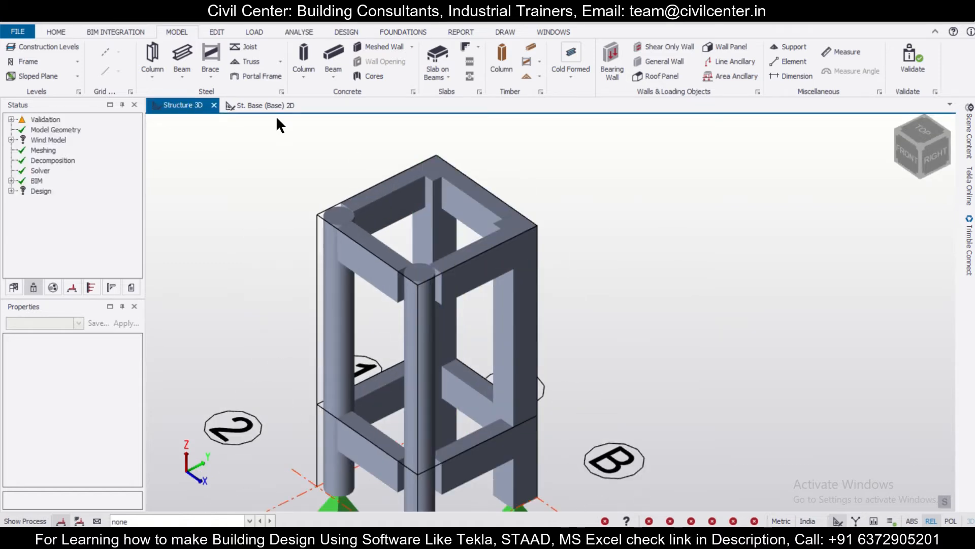
{"action": "mouse_move", "coordinate": [121, 144]}
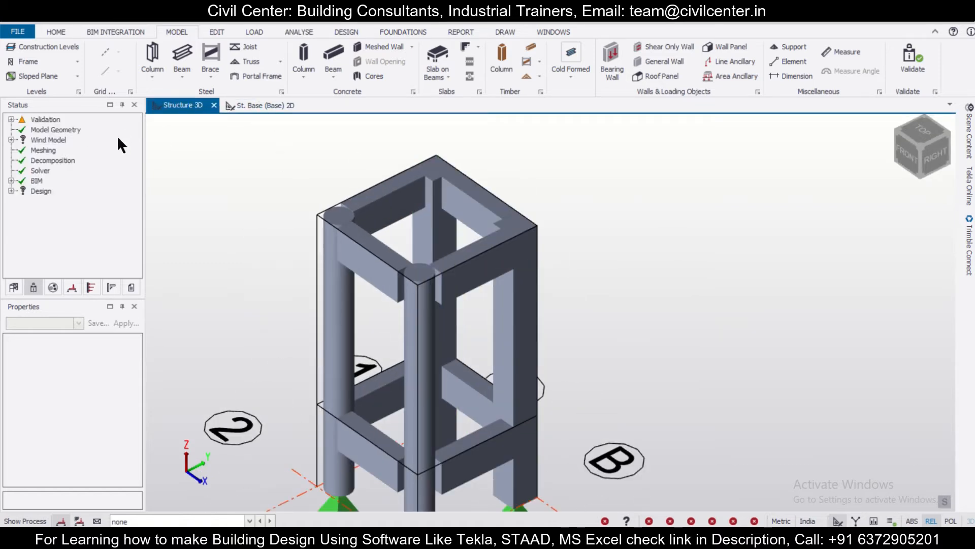
Step: Open the St. 1 level plan and place a Slab on Beams in the A–B, 1–2 bay
{"action": "left_click", "coordinate": [45, 119]}
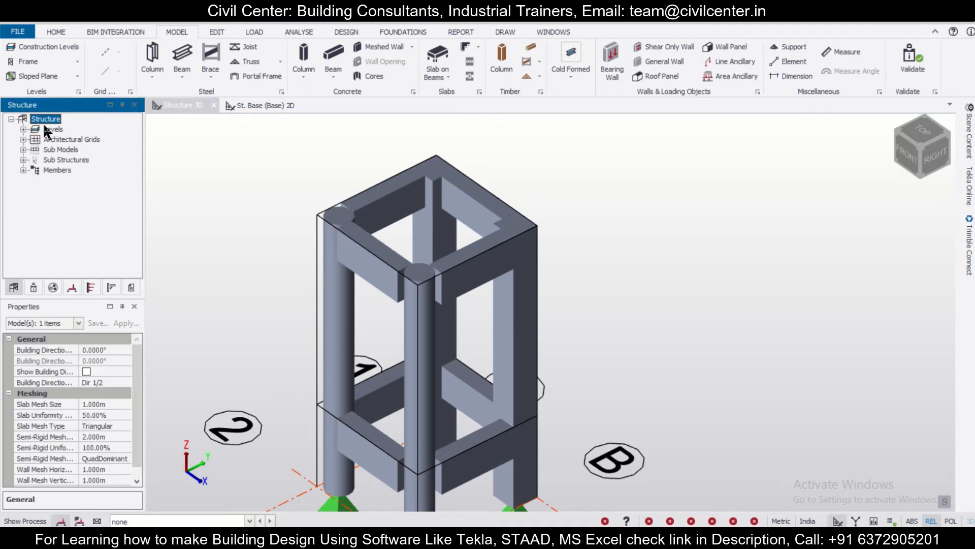
{"action": "left_click", "coordinate": [67, 139]}
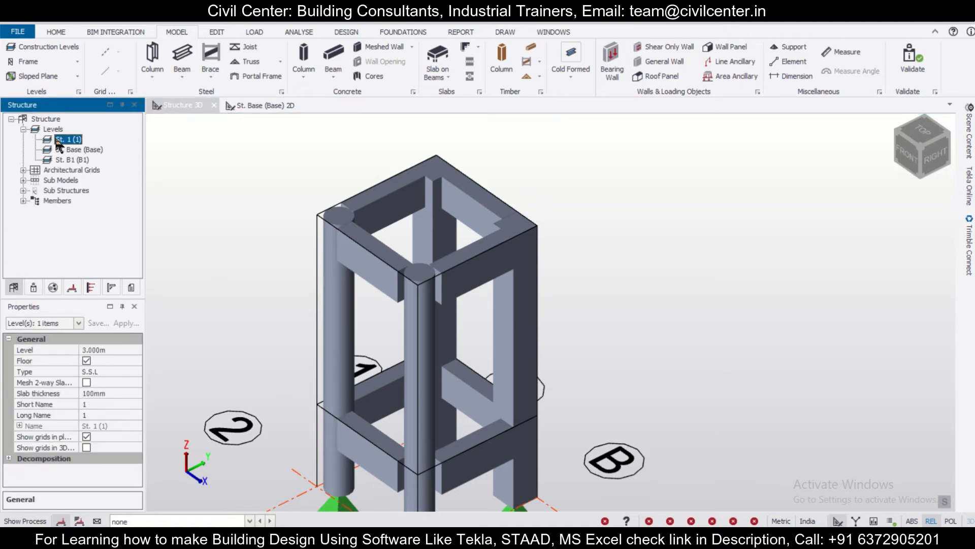
{"action": "double_click", "coordinate": [68, 139]}
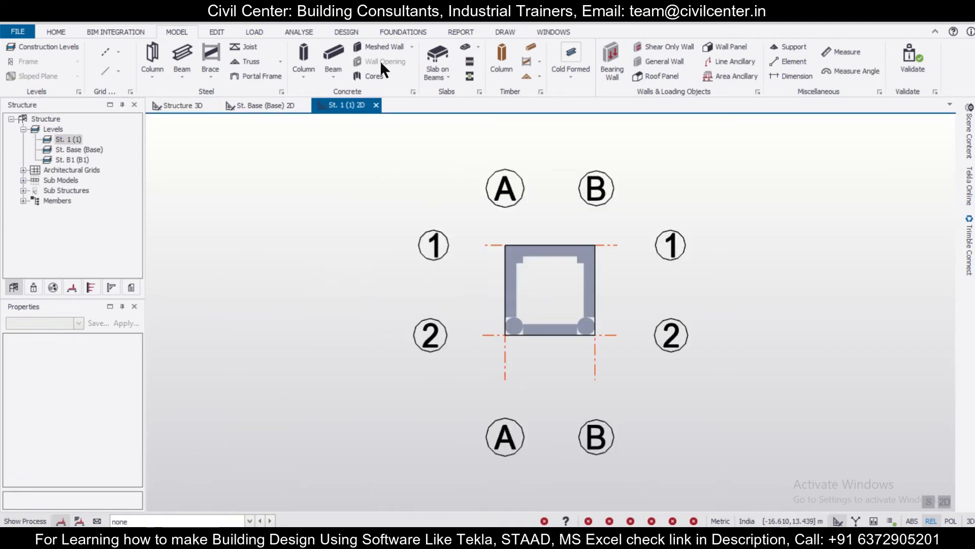
{"action": "left_click", "coordinate": [436, 60]}
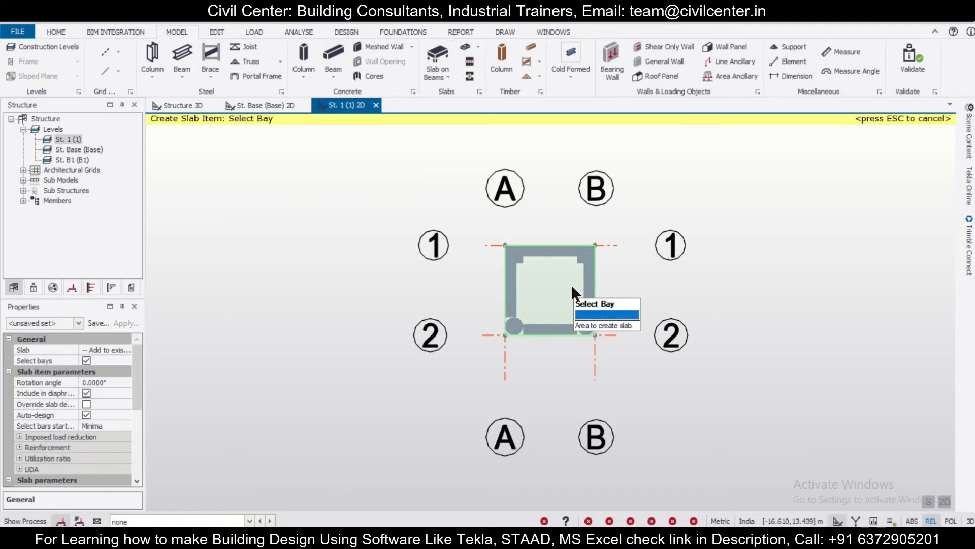
{"action": "left_click", "coordinate": [181, 105]}
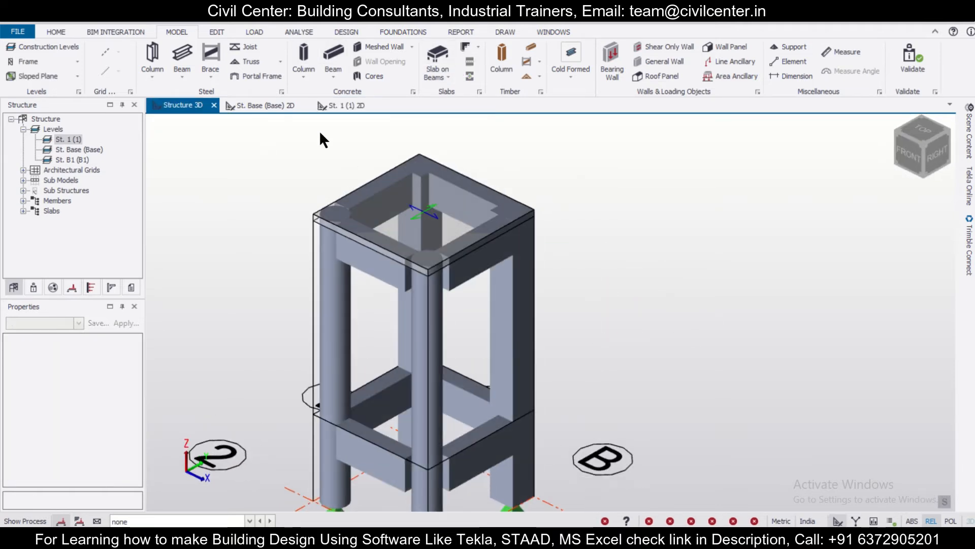
Step: Set the active loadcase to 2 Dead and switch to the Load ribbon on the level plan
{"action": "left_click", "coordinate": [264, 105]}
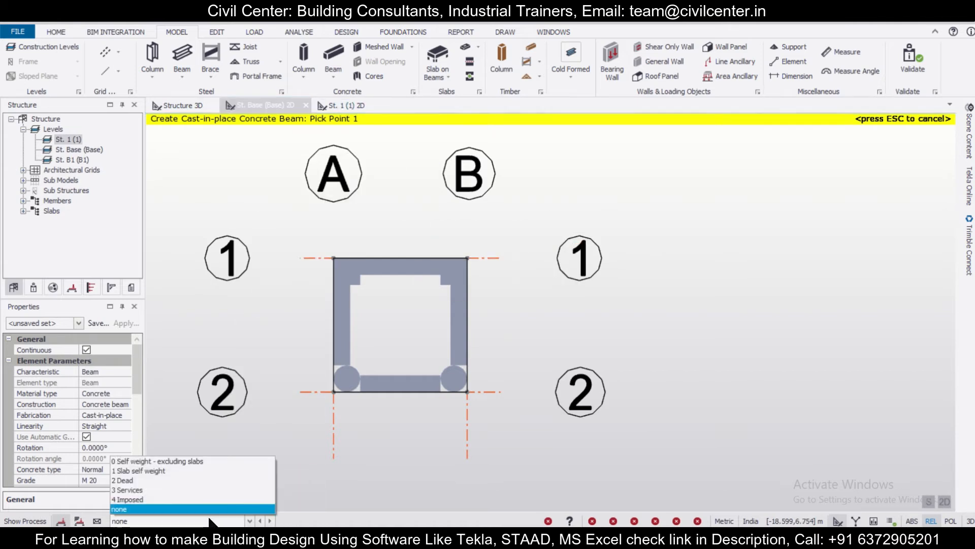
{"action": "left_click", "coordinate": [123, 479]}
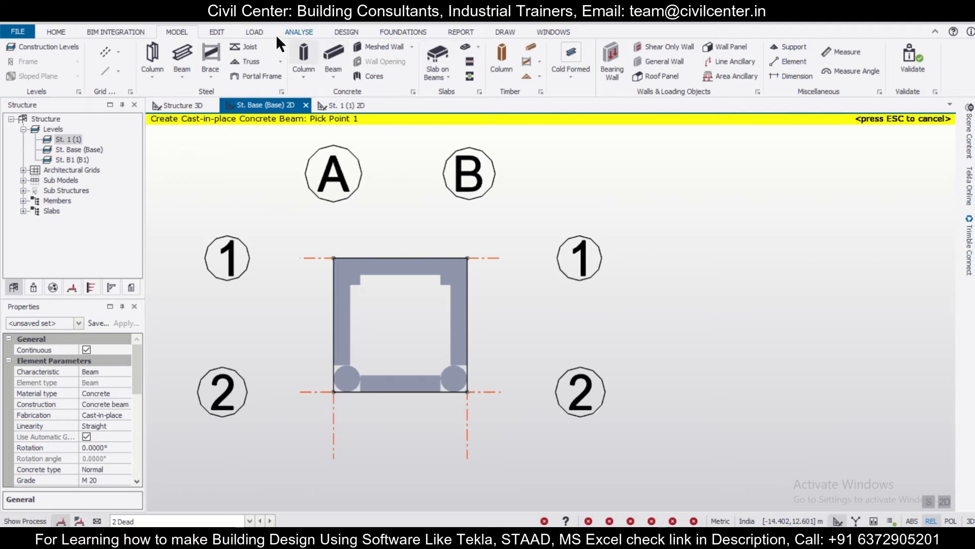
{"action": "left_click", "coordinate": [253, 31]}
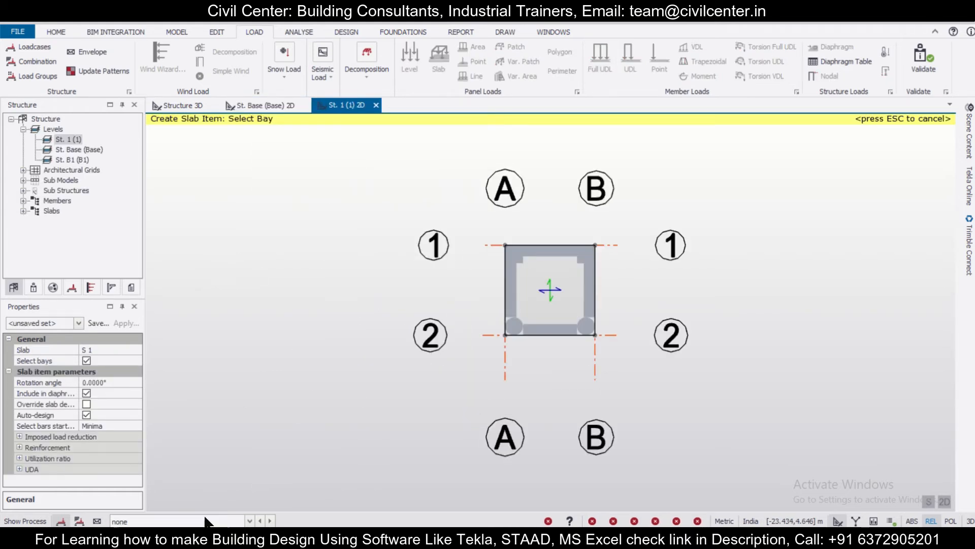
Step: Apply a member uniform load and the 5 kN/m² level load on slab S1, then return to 3D
{"action": "left_click", "coordinate": [600, 61]}
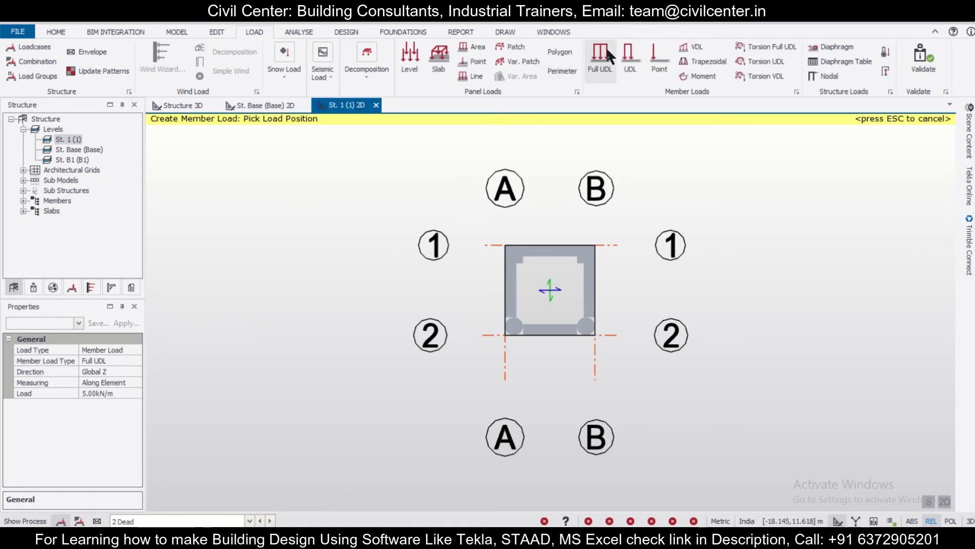
{"action": "left_click", "coordinate": [550, 251]}
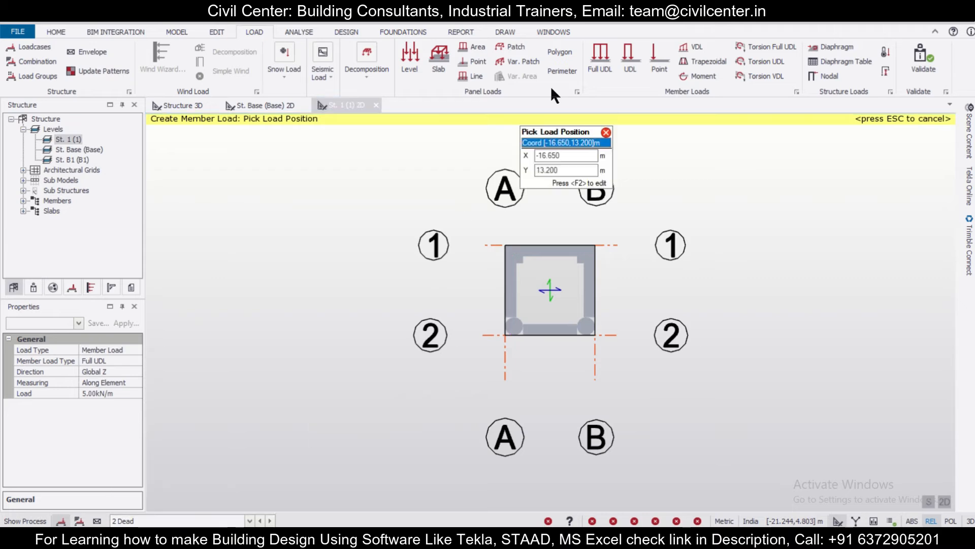
{"action": "left_click", "coordinate": [410, 61]}
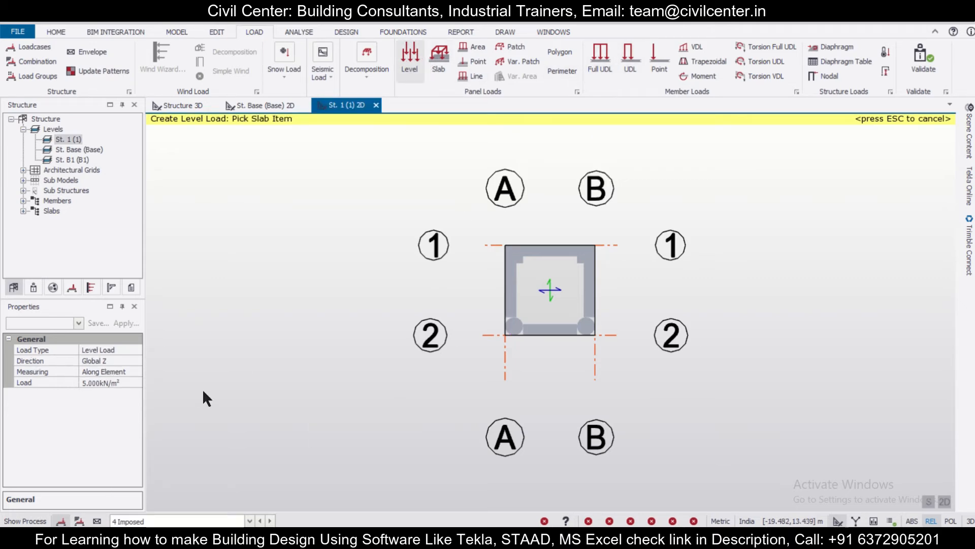
{"action": "left_click", "coordinate": [549, 289]}
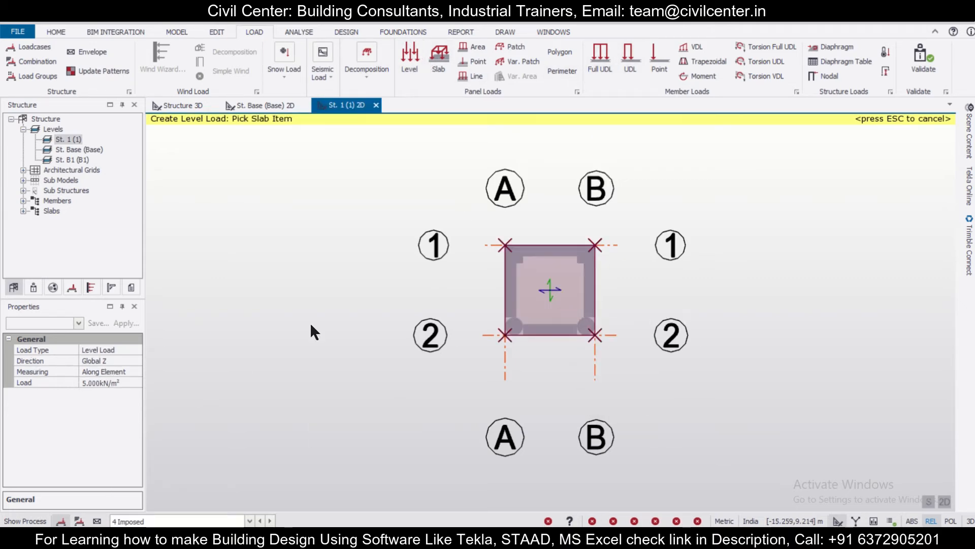
{"action": "mouse_move", "coordinate": [189, 117]}
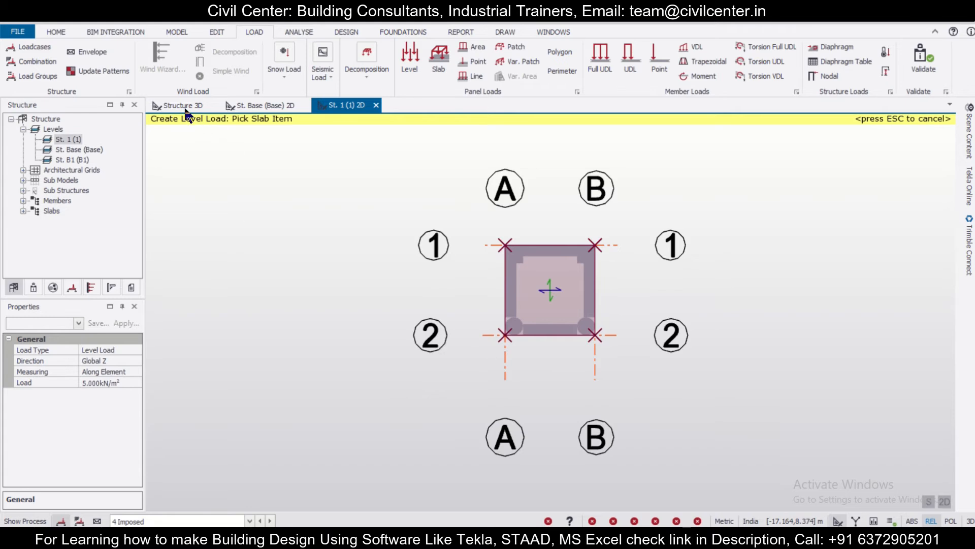
{"action": "left_click", "coordinate": [181, 105]}
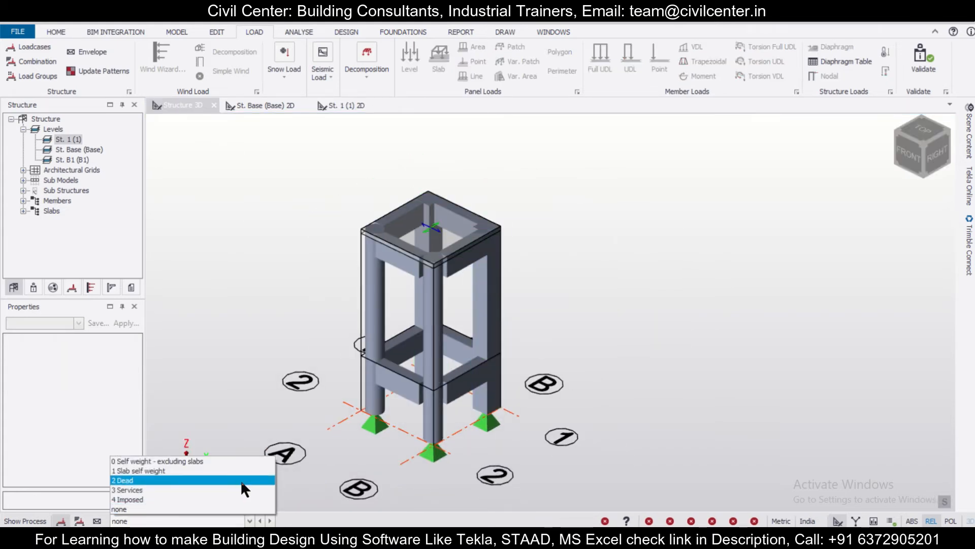
Step: Cycle through loadcase displays and set the imposed level load FL 1 to 2.000 kN/m²
{"action": "left_click", "coordinate": [127, 490]}
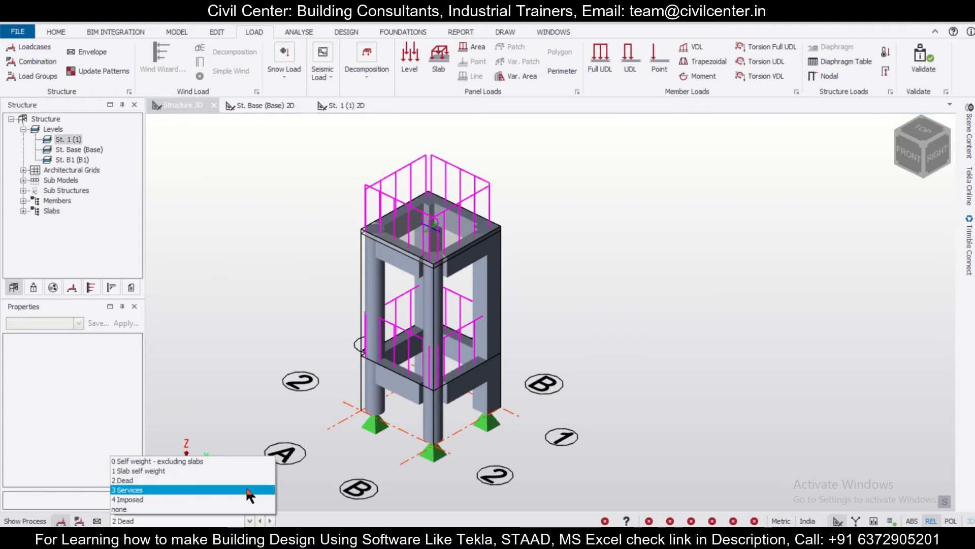
{"action": "left_click", "coordinate": [120, 509]}
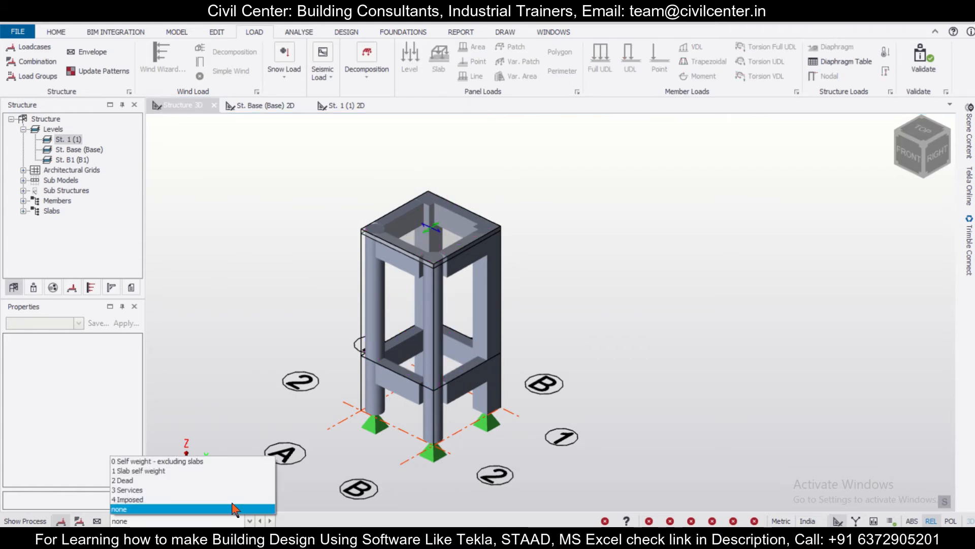
{"action": "left_click", "coordinate": [128, 500]}
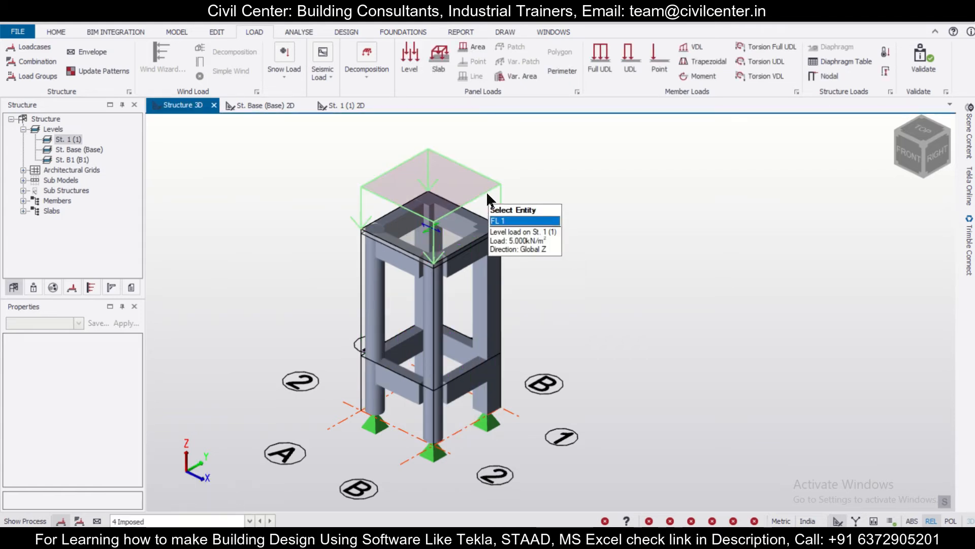
{"action": "left_click", "coordinate": [498, 221]}
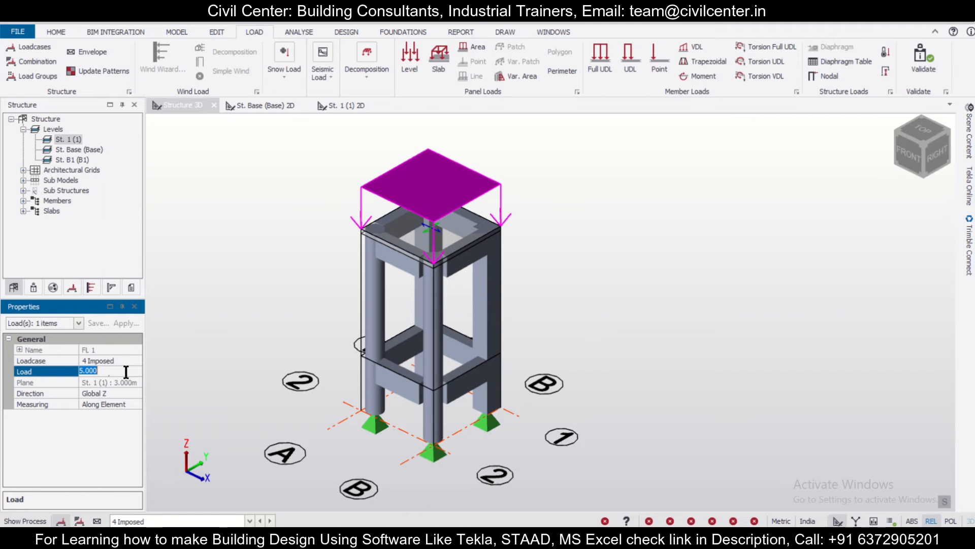
{"action": "type", "text": "2.000"}
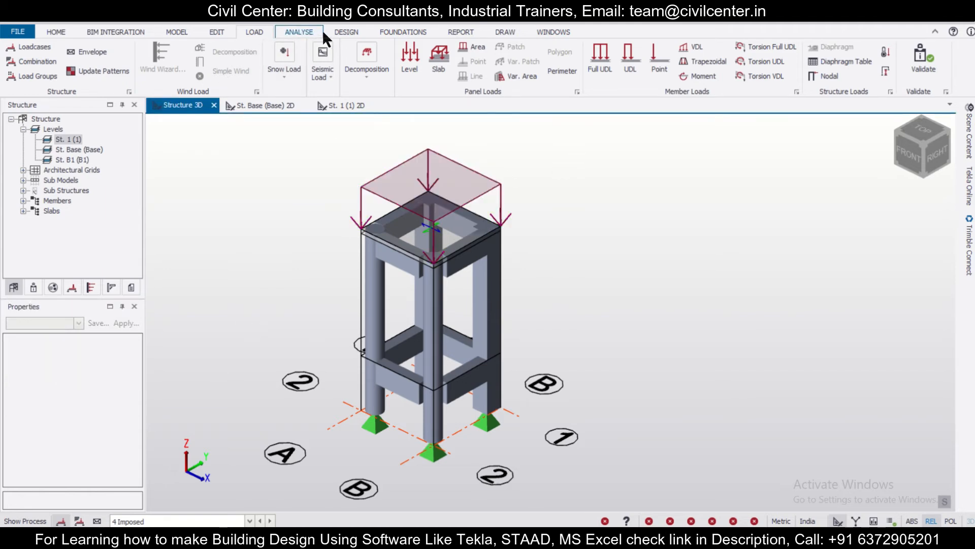
Step: Bring up the Load Combinations dialog from the Load ribbon
{"action": "left_click", "coordinate": [253, 32]}
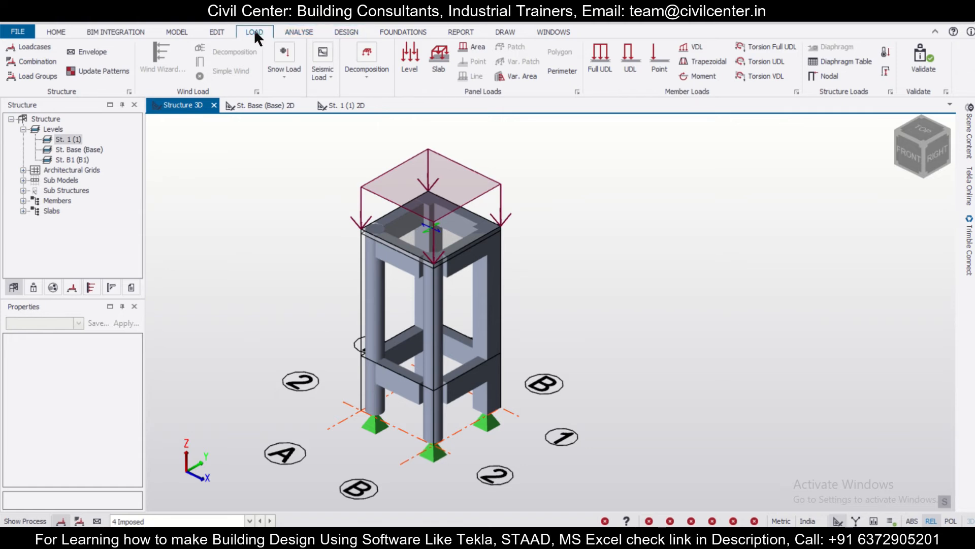
{"action": "left_click", "coordinate": [30, 51]}
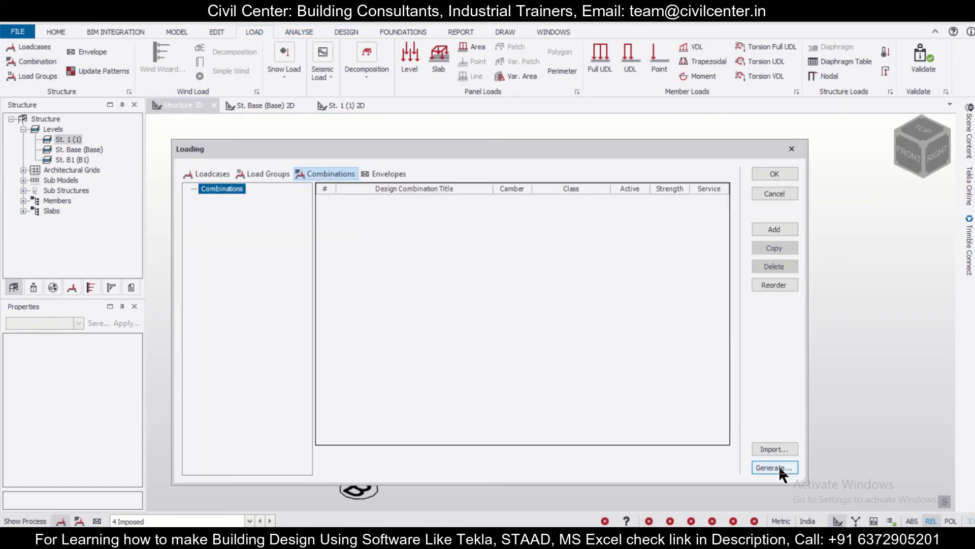
Step: Generate the strength and service gravity combinations with the Combination Generator and confirm
{"action": "left_click", "coordinate": [774, 468]}
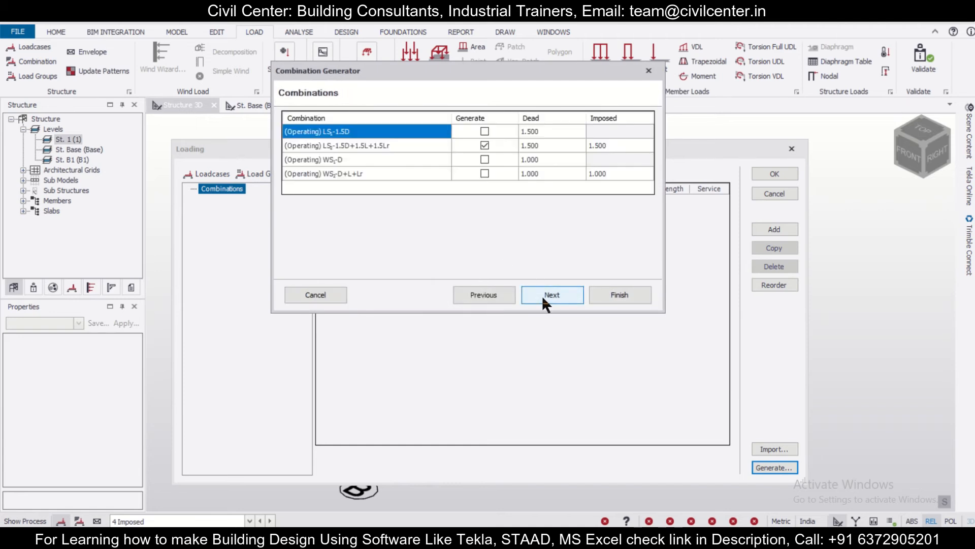
{"action": "left_click", "coordinate": [550, 295]}
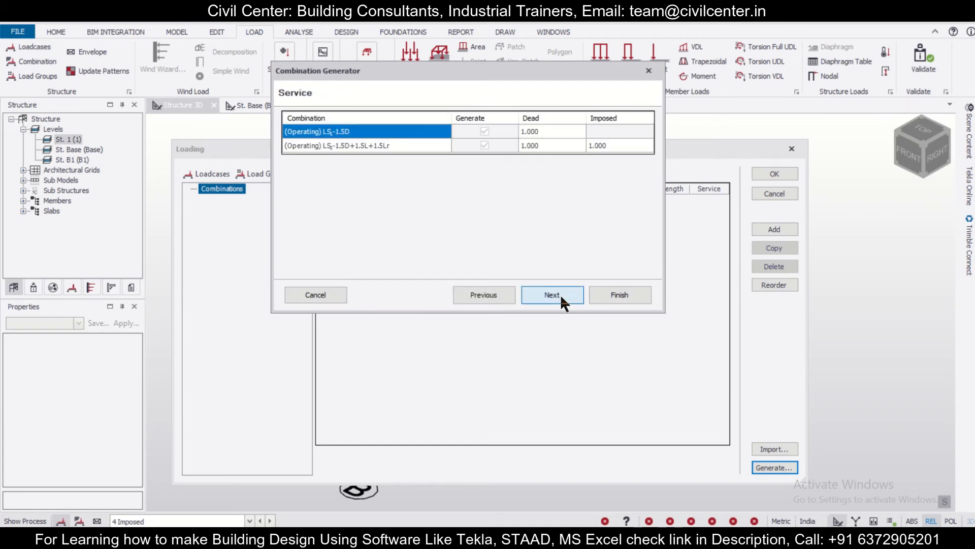
{"action": "left_click", "coordinate": [551, 295]}
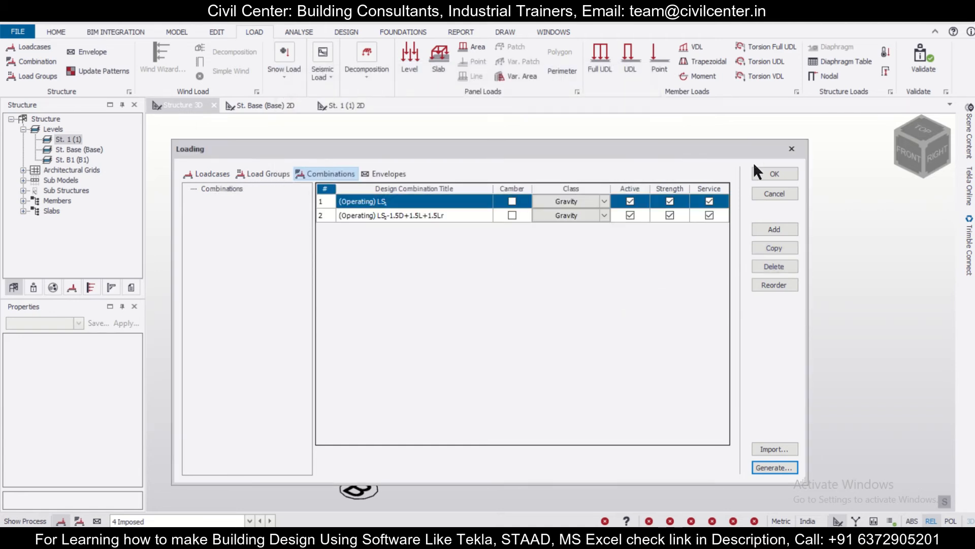
{"action": "left_click", "coordinate": [774, 174]}
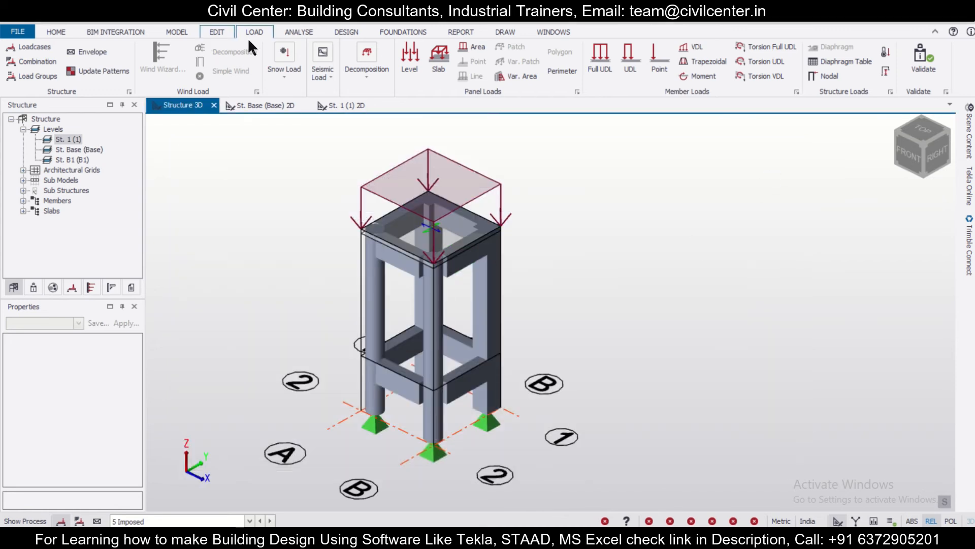
Step: Run Design All (Static) to analyse and design every member of the frame
{"action": "left_click", "coordinate": [345, 31]}
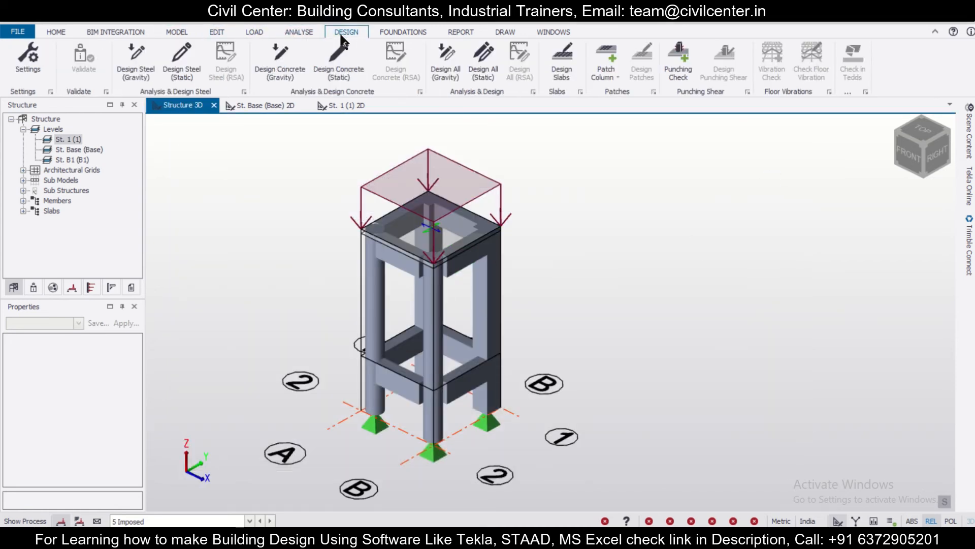
{"action": "left_click", "coordinate": [483, 61]}
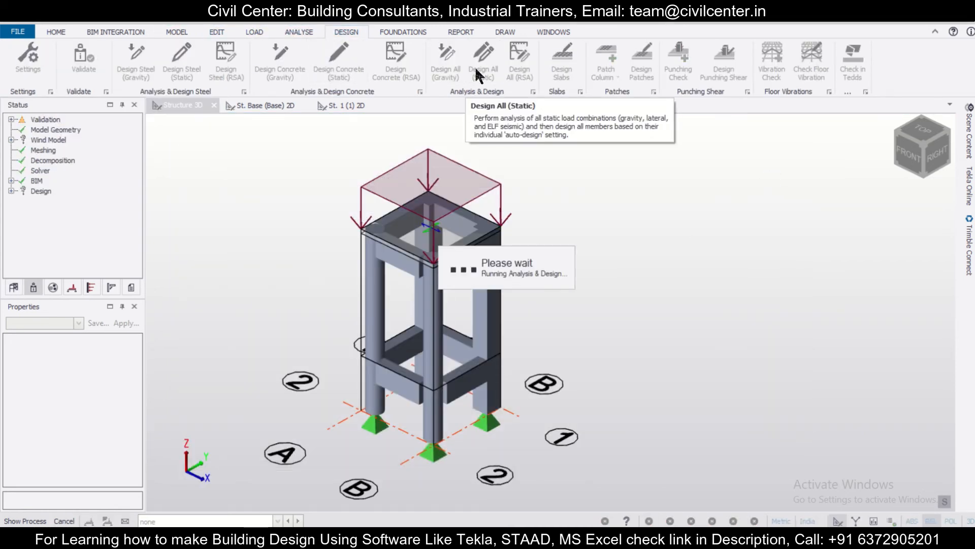
{"action": "left_click", "coordinate": [483, 60]}
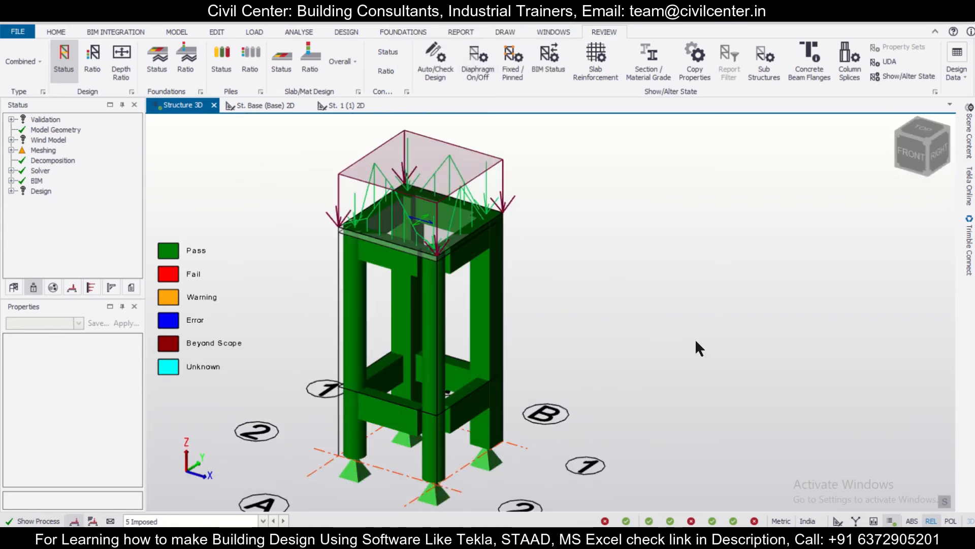
Step: Inspect the green pass status up close, then move to the analysis results view
{"action": "left_click_drag", "start_coordinate": [697, 347], "coordinate": [329, 347]}
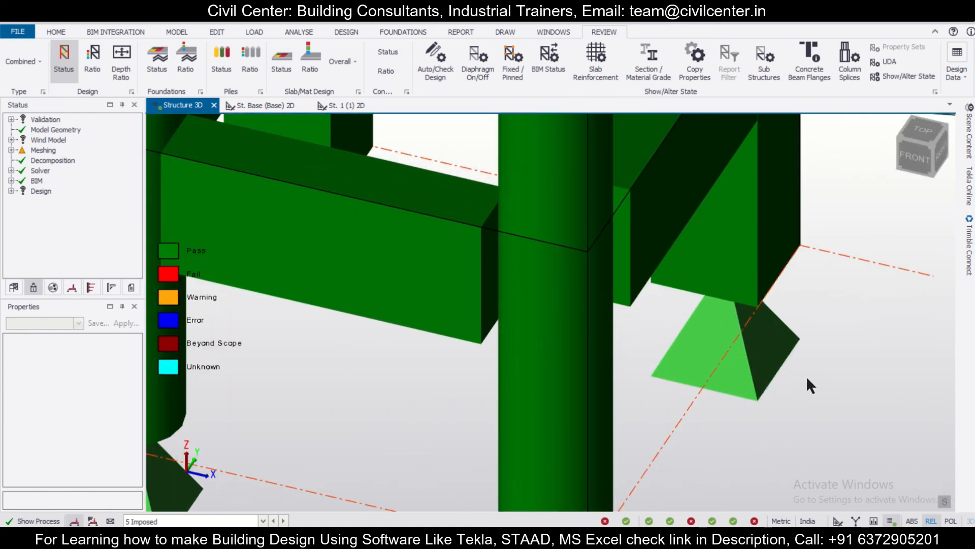
{"action": "left_click", "coordinate": [537, 255]}
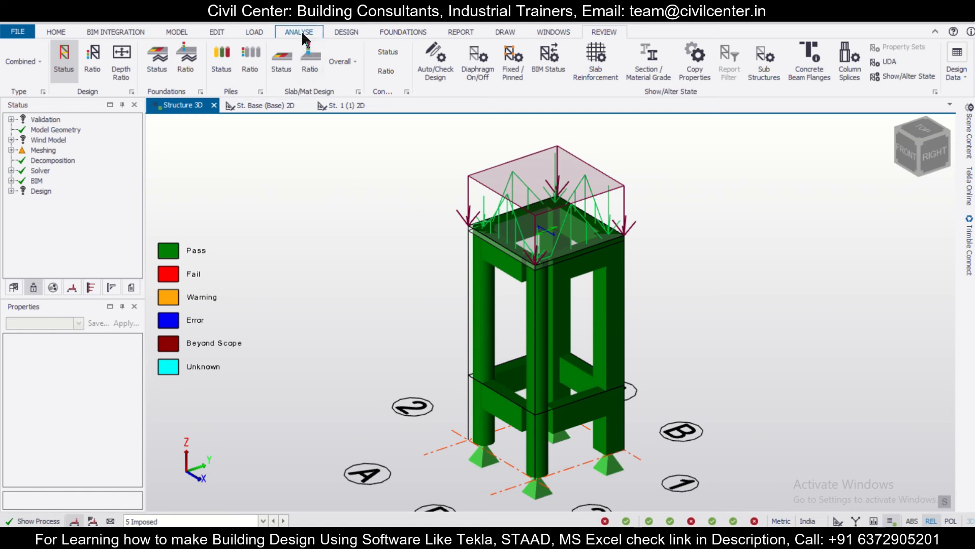
{"action": "left_click", "coordinate": [298, 32]}
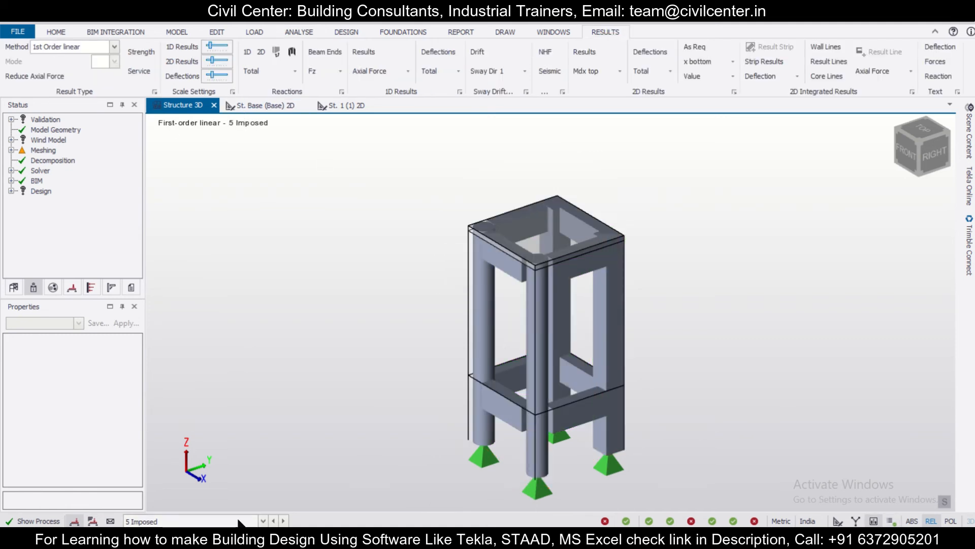
Step: Display the Dead loadcase axial force diagrams with value labels on
{"action": "left_click", "coordinate": [504, 248]}
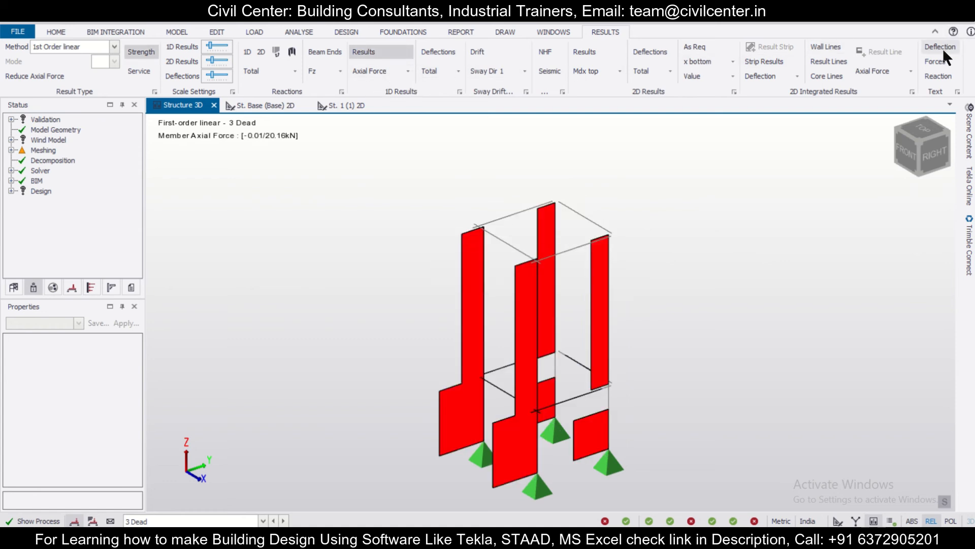
{"action": "left_click", "coordinate": [938, 70]}
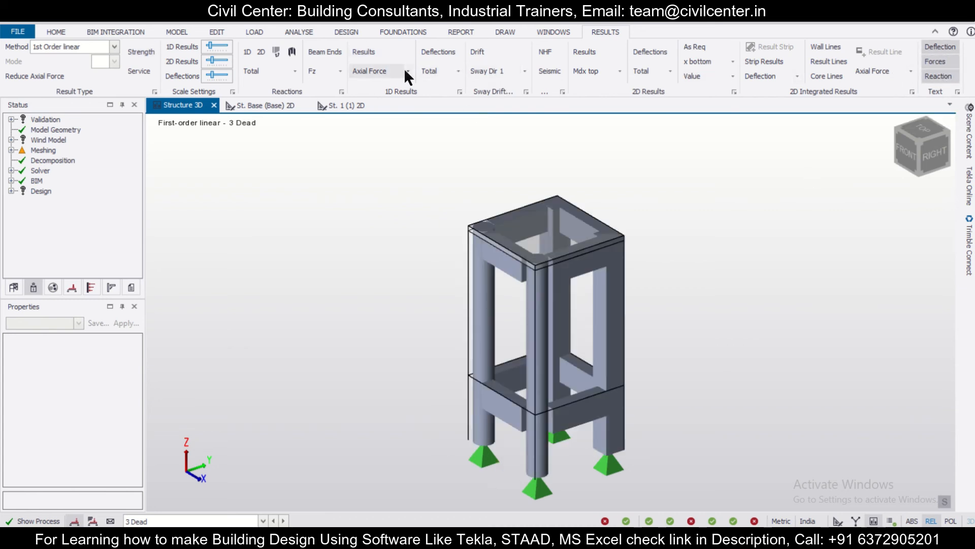
Step: Switch the diagrams to Shear Major and orbit to view the shear values
{"action": "left_click", "coordinate": [408, 70]}
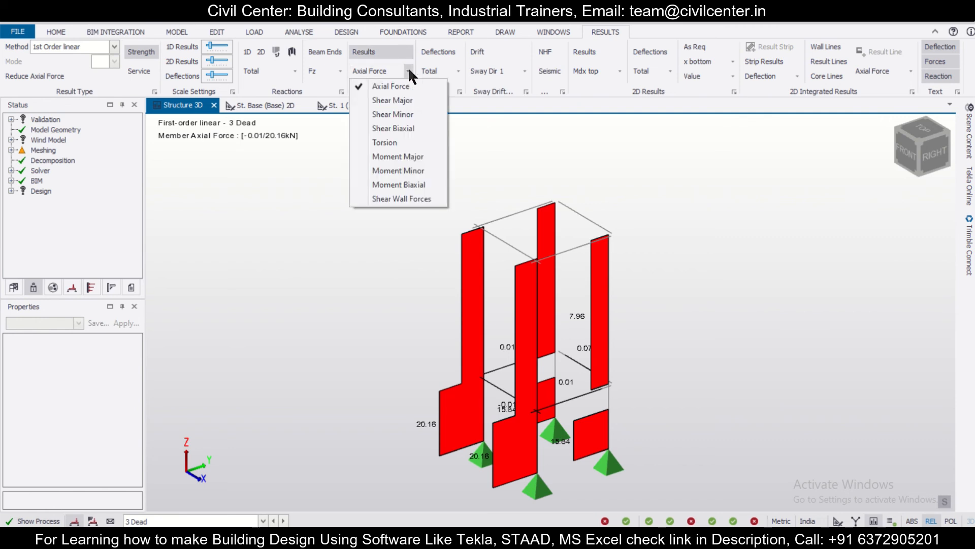
{"action": "left_click", "coordinate": [392, 101]}
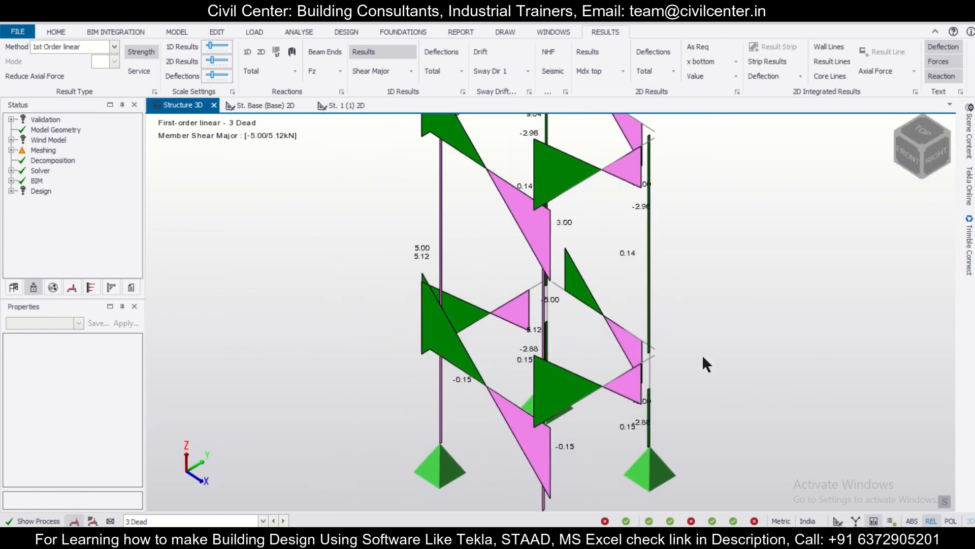
{"action": "left_click_drag", "start_coordinate": [706, 363], "coordinate": [684, 376]}
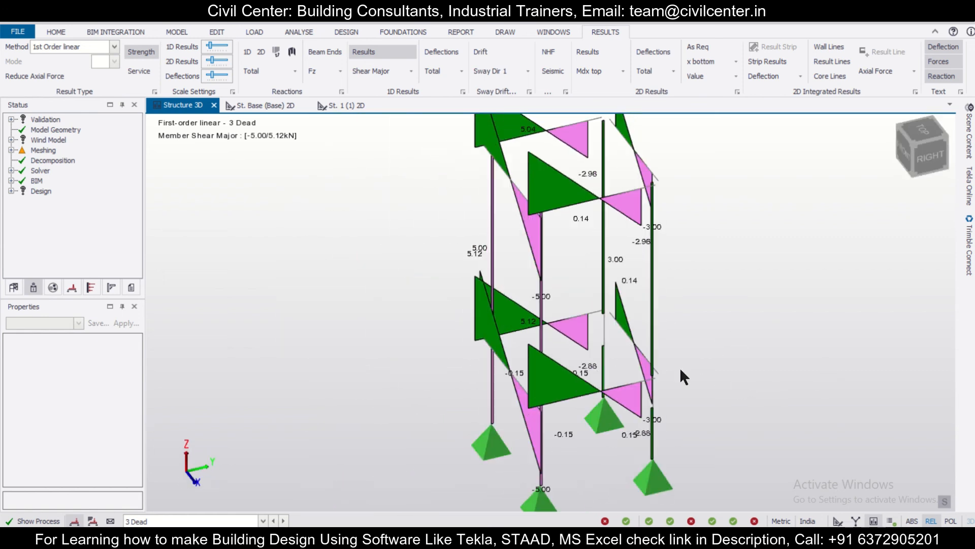